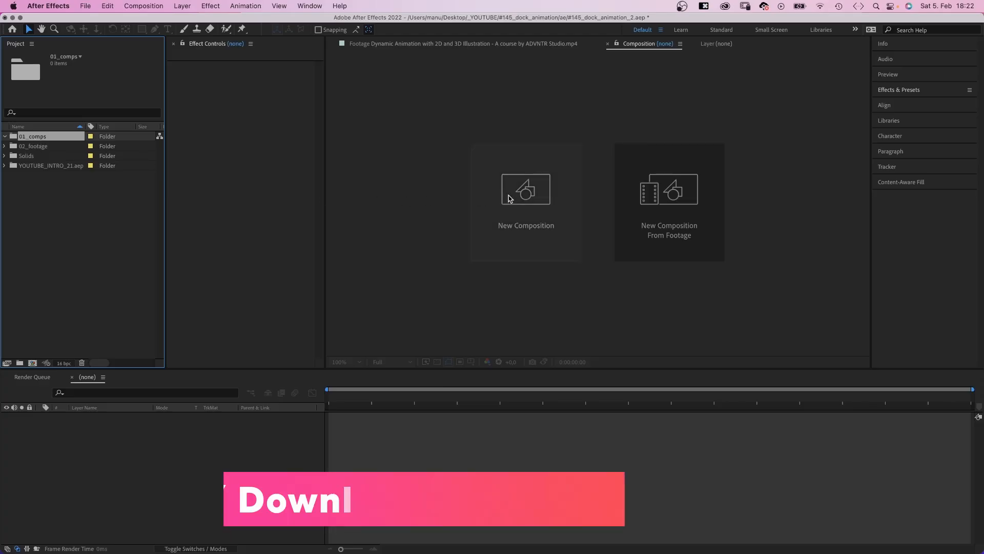
# Step: Create the dock animation composition and draw a rectangle layer named app
pyautogui.click(525, 201)
pyautogui.write('dock animation')
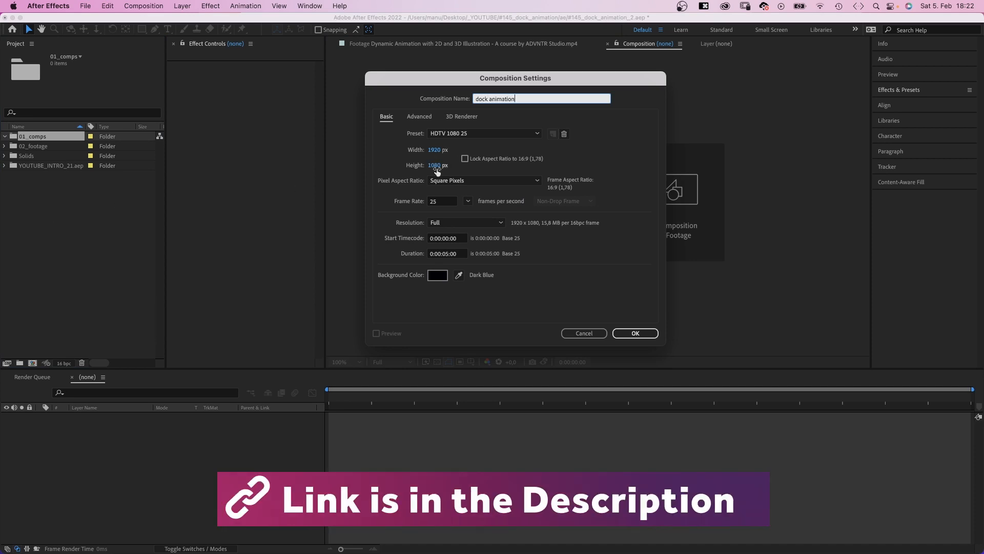
pyautogui.click(635, 332)
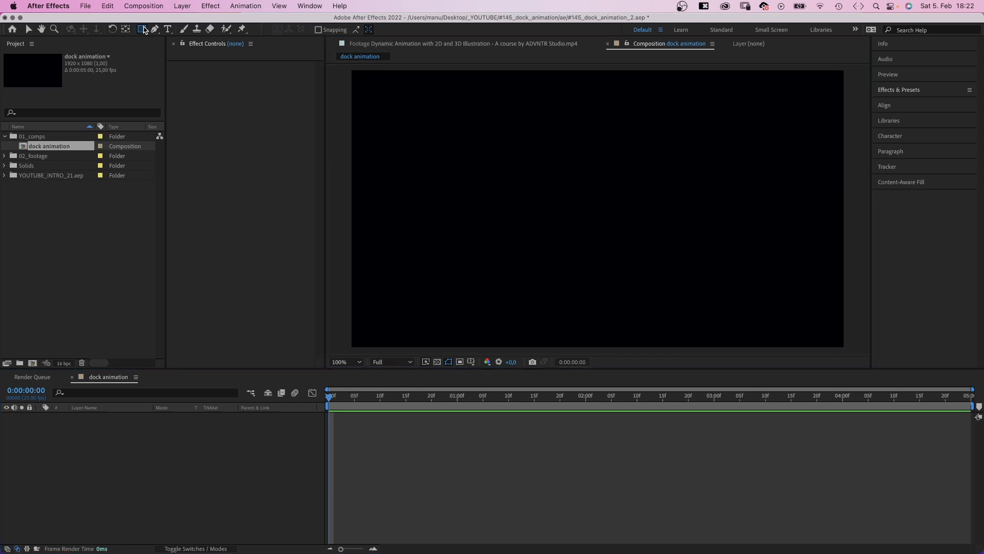
pyautogui.click(141, 30)
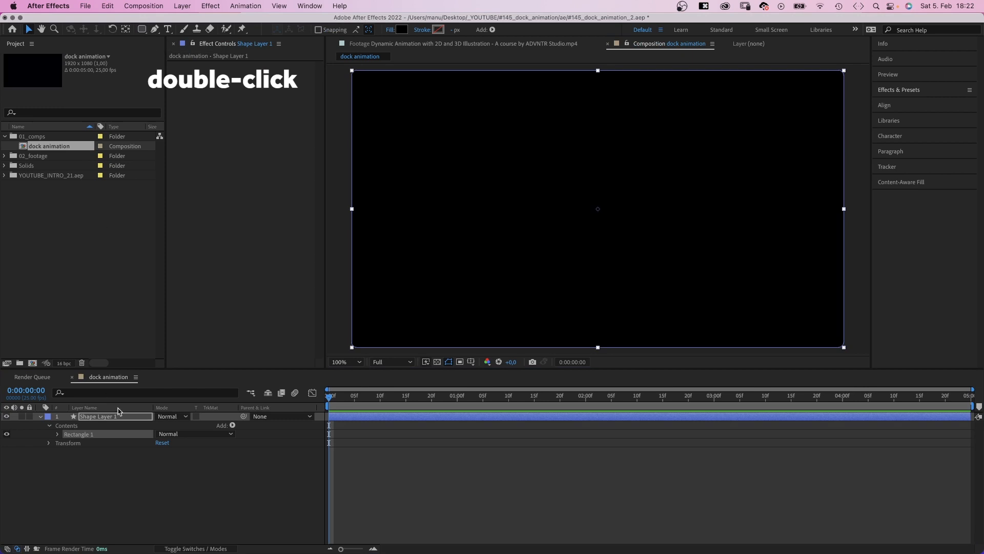
pyautogui.write('app')
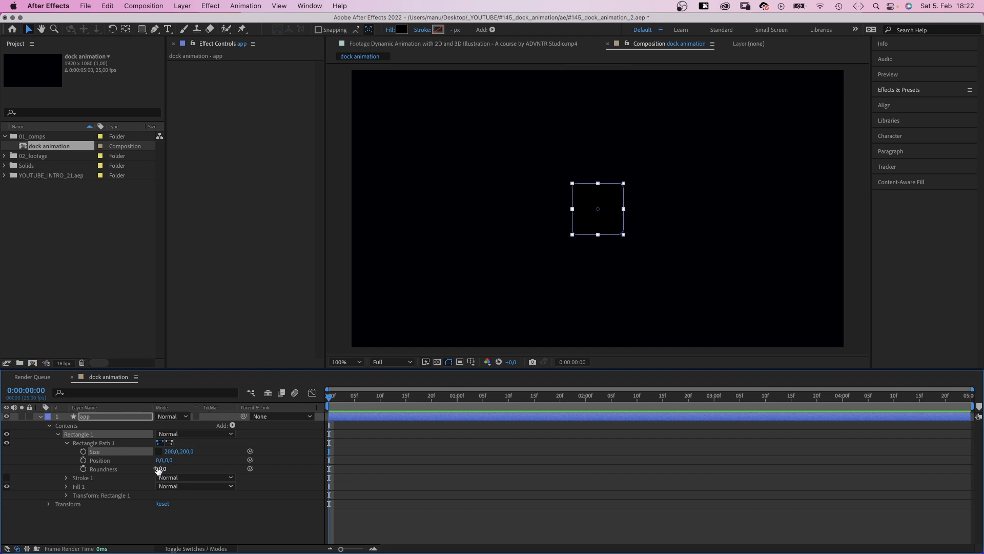
# Step: Round the square's corners and fill it with a blue-to-purple linear gradient
pyautogui.click(160, 469)
pyautogui.write('50')
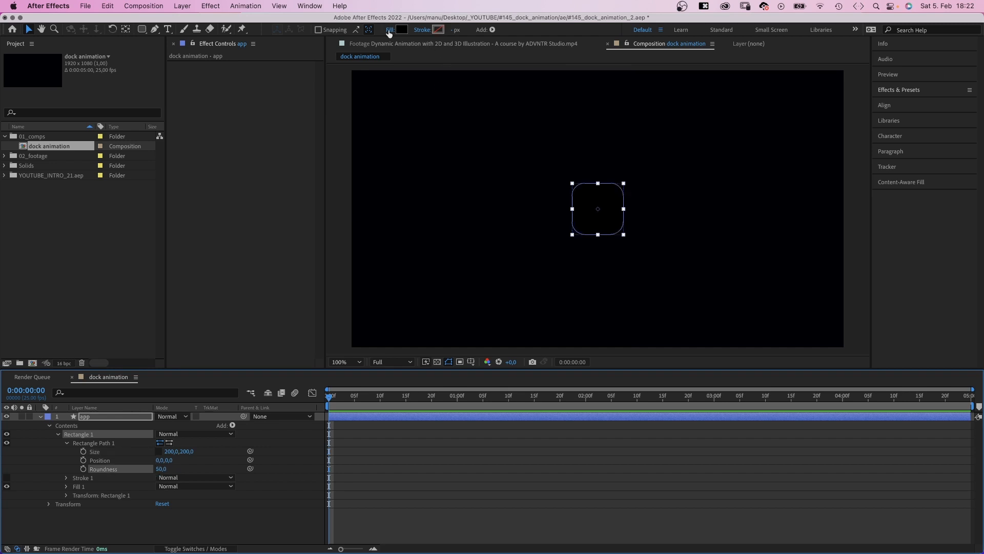
pyautogui.click(389, 29)
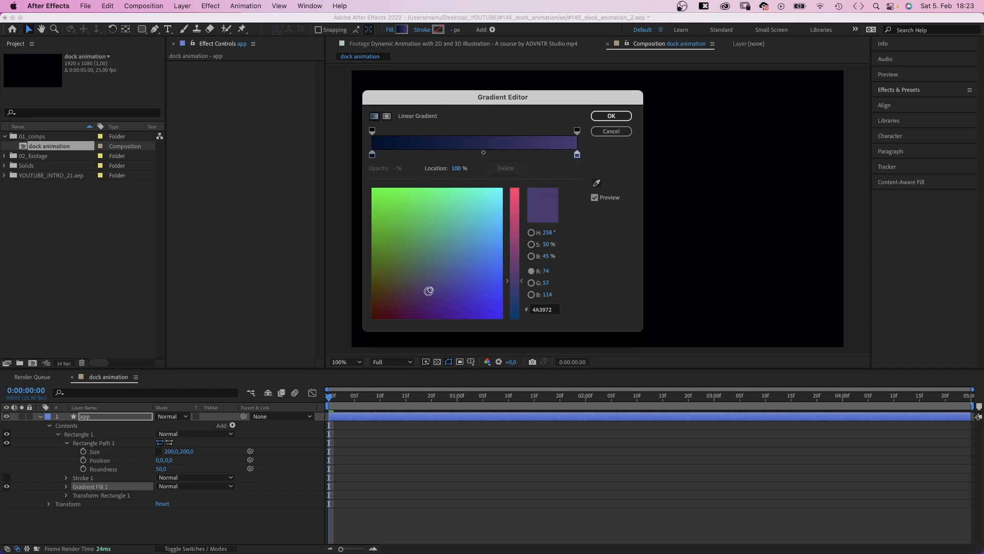
pyautogui.click(610, 115)
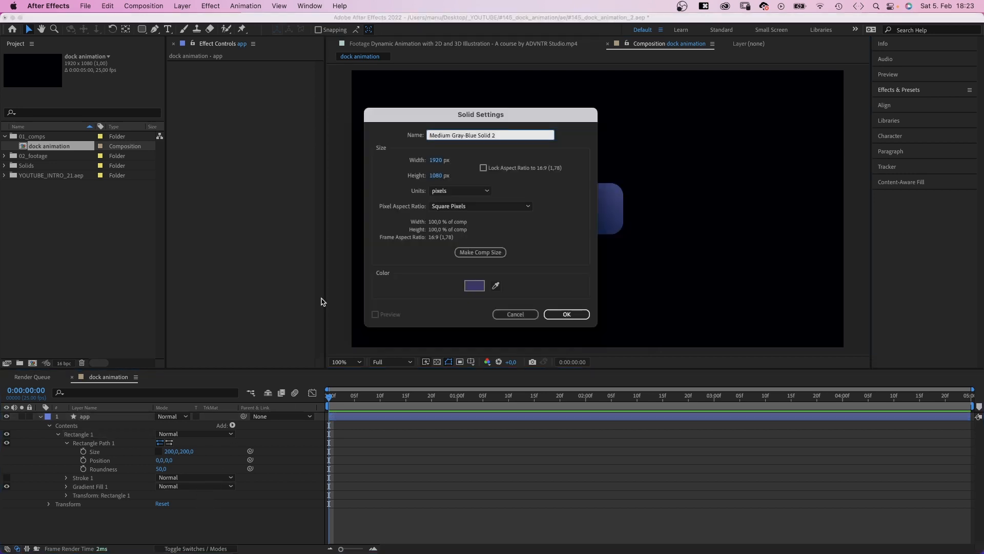
# Step: Add a solid named gradient with a Gradient Ramp effect whose start point sits near the icon
pyautogui.write('gradient')
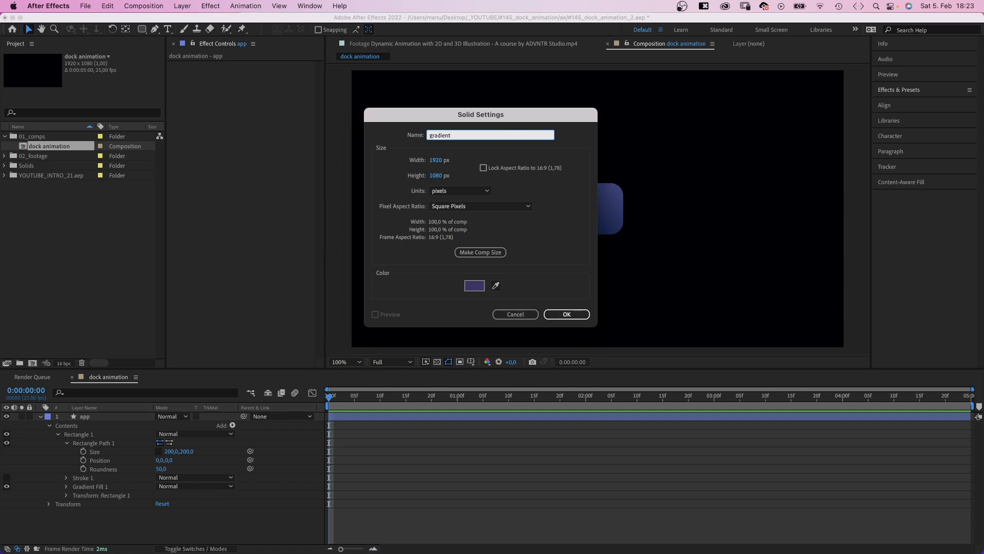
pyautogui.click(565, 314)
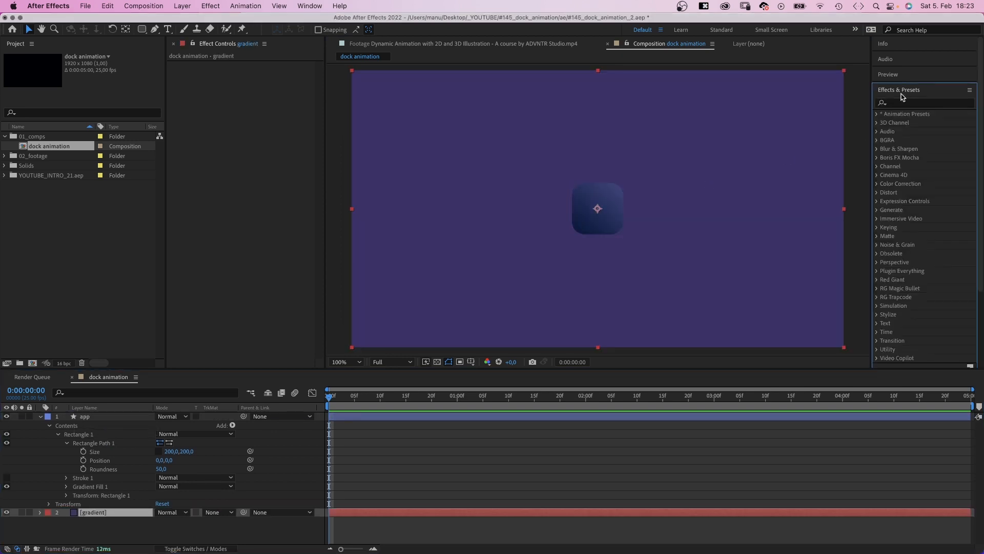
pyautogui.write('gradient r')
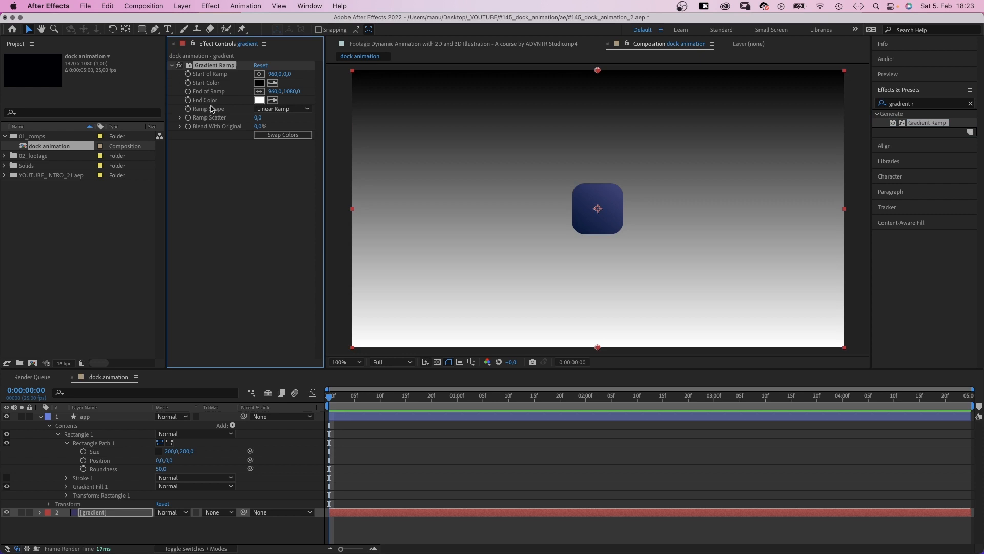
pyautogui.moveTo(597, 70); pyautogui.dragTo(560, 216)
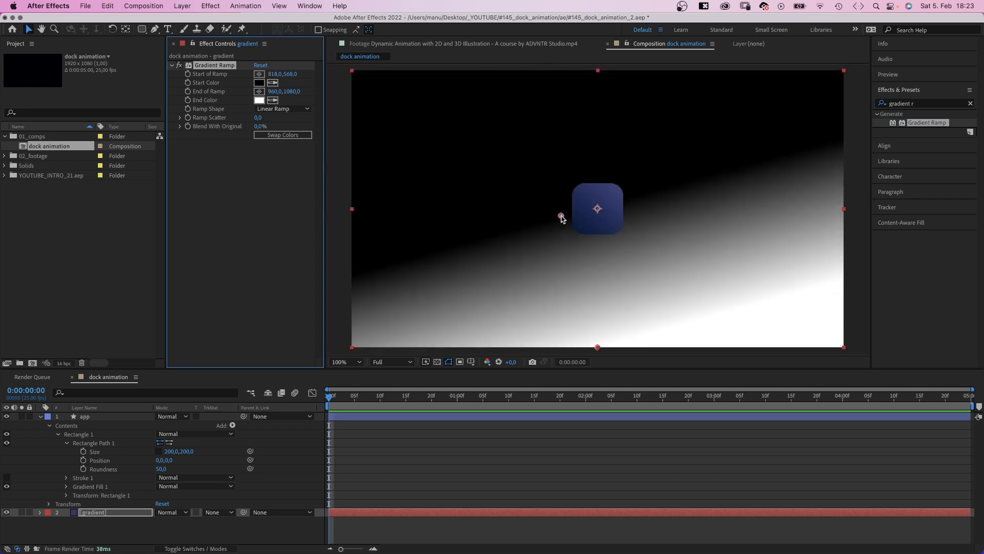
# Step: Make the ramp radial with a white centre fading to black
pyautogui.click(283, 108)
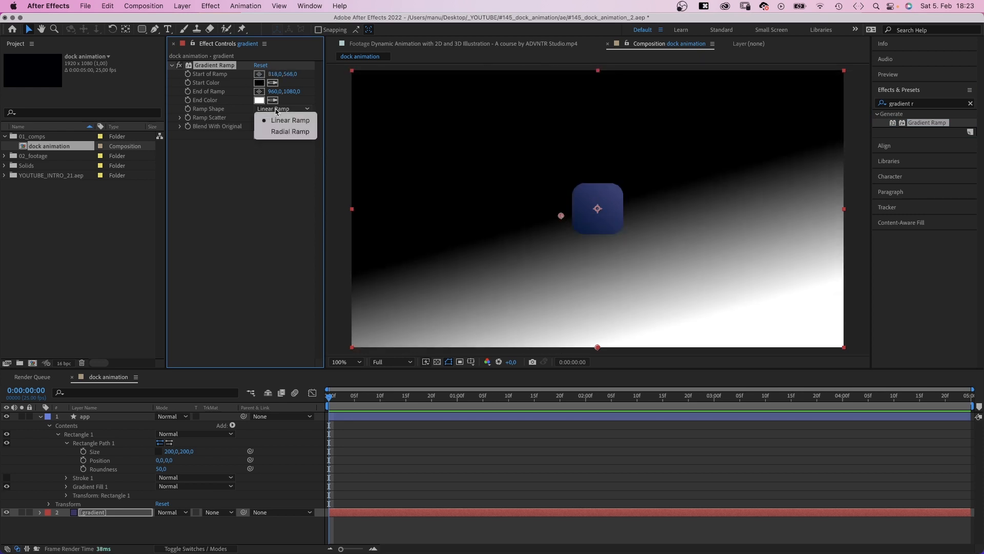
pyautogui.click(290, 131)
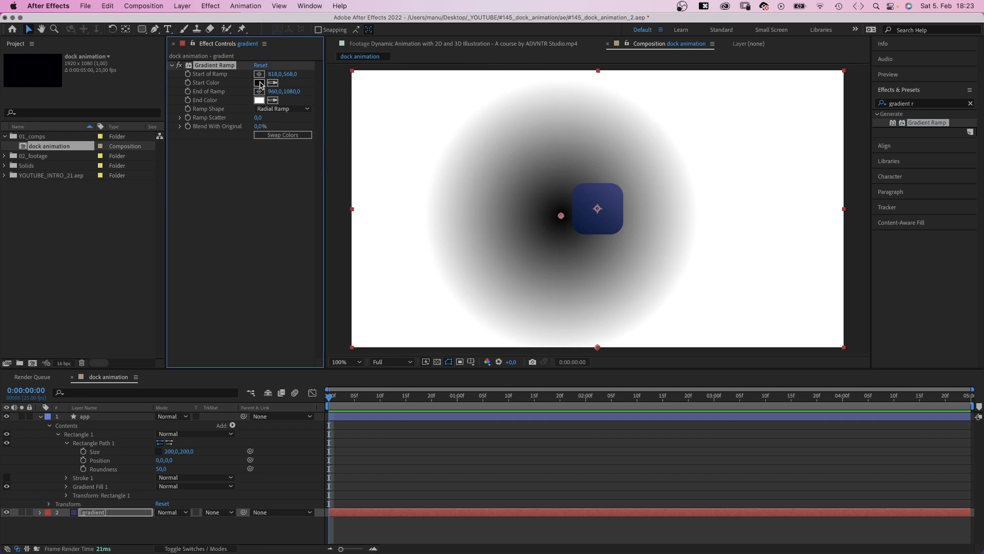
pyautogui.click(260, 82)
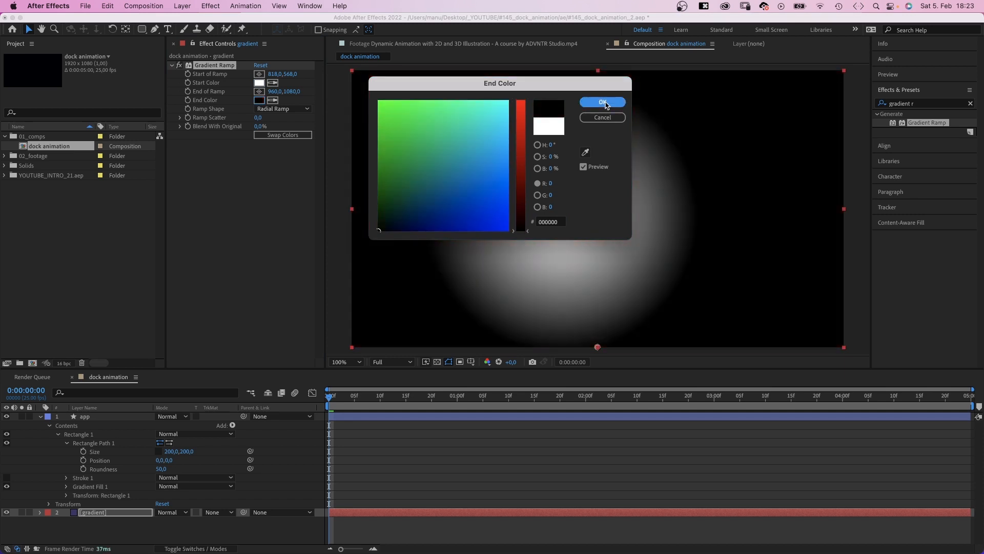
pyautogui.click(601, 101)
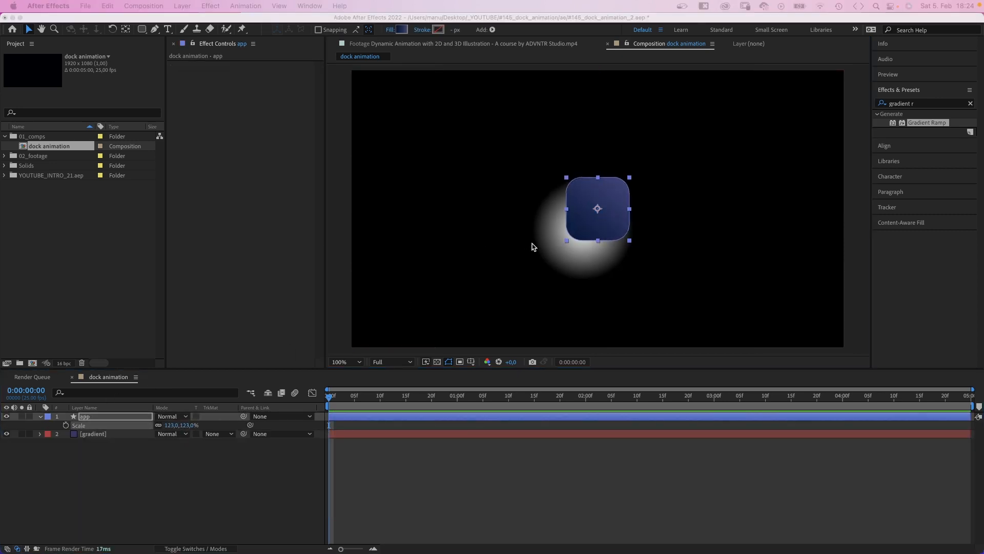
# Step: Move the app icon onto the horizontal guide with Snap to Guides enabled, then select the gradient layer
pyautogui.click(470, 362)
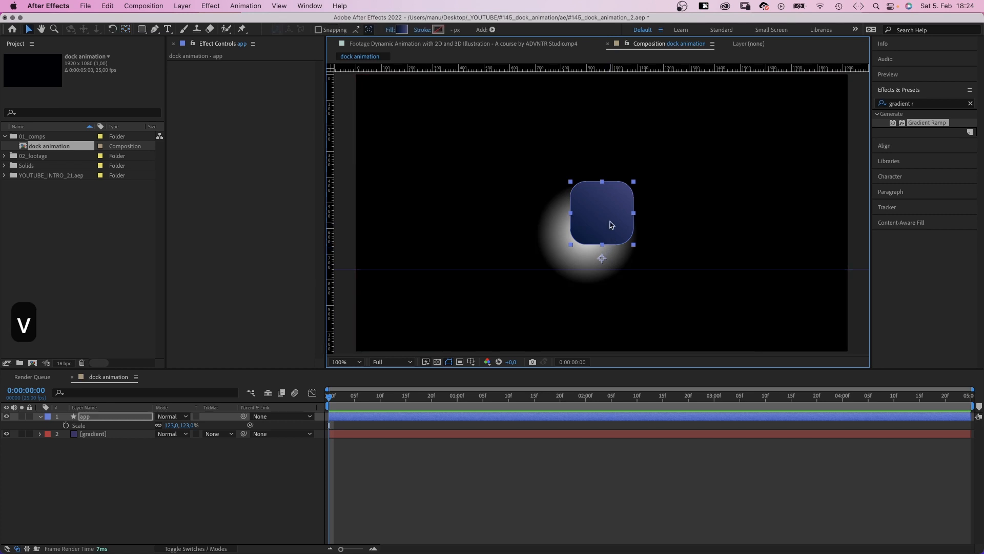
pyautogui.moveTo(600, 212); pyautogui.dragTo(609, 226)
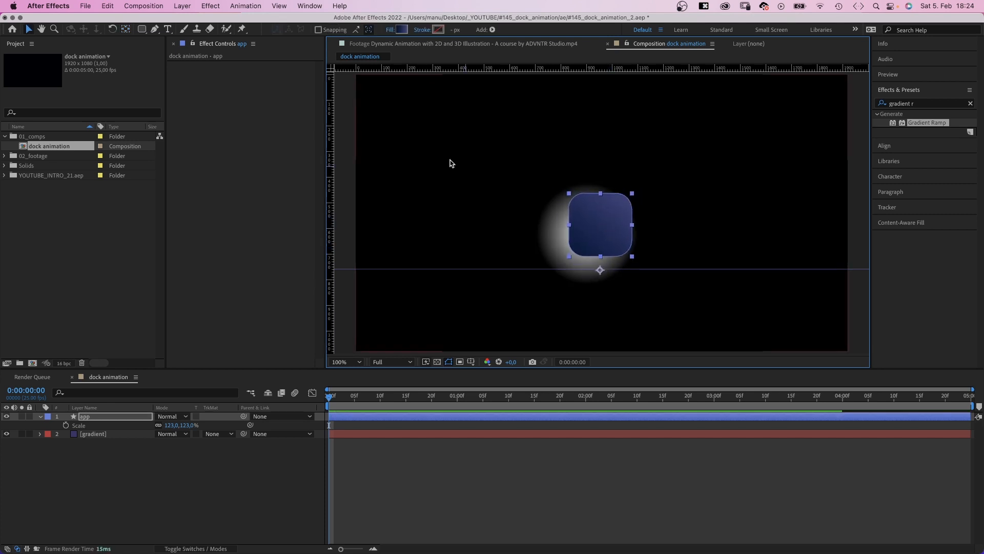
pyautogui.click(278, 6)
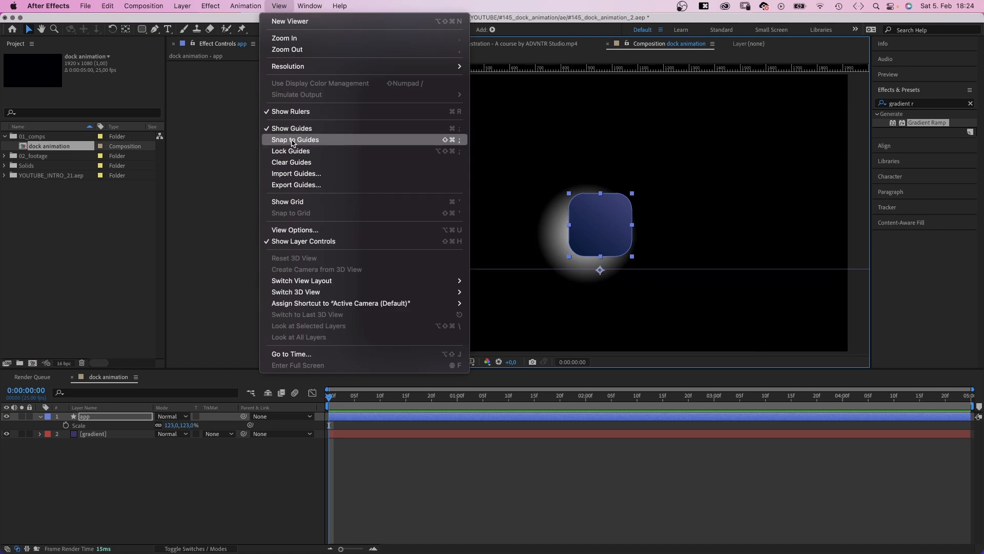
pyautogui.click(295, 139)
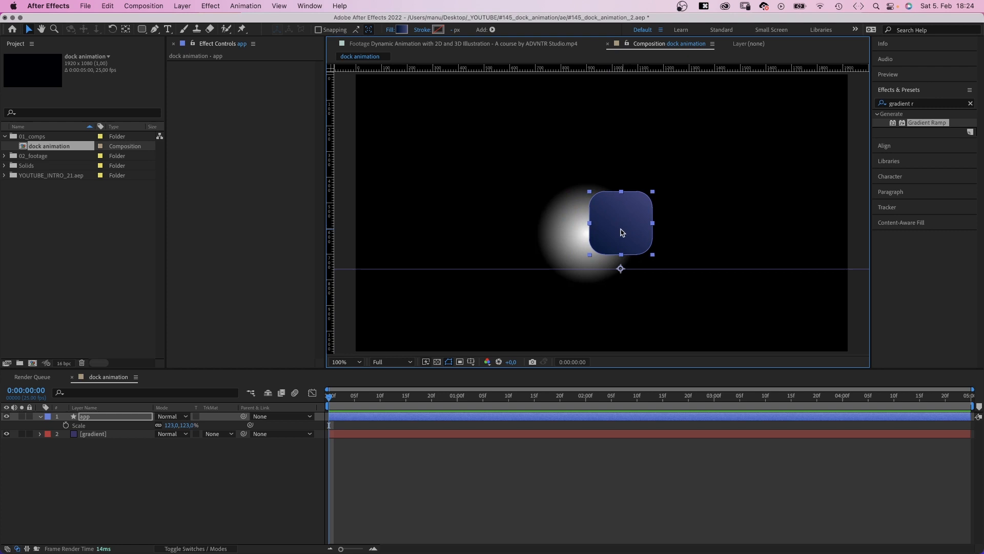
pyautogui.click(93, 433)
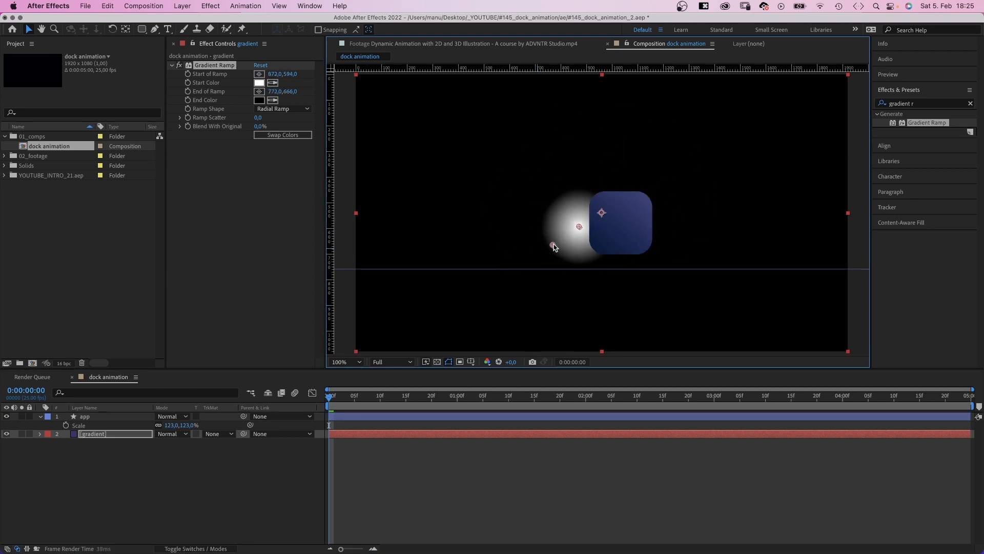
# Step: Resize and reposition the radial glow beside the icon via the Gradient Ramp start and end points
pyautogui.moveTo(553, 245); pyautogui.dragTo(533, 249)
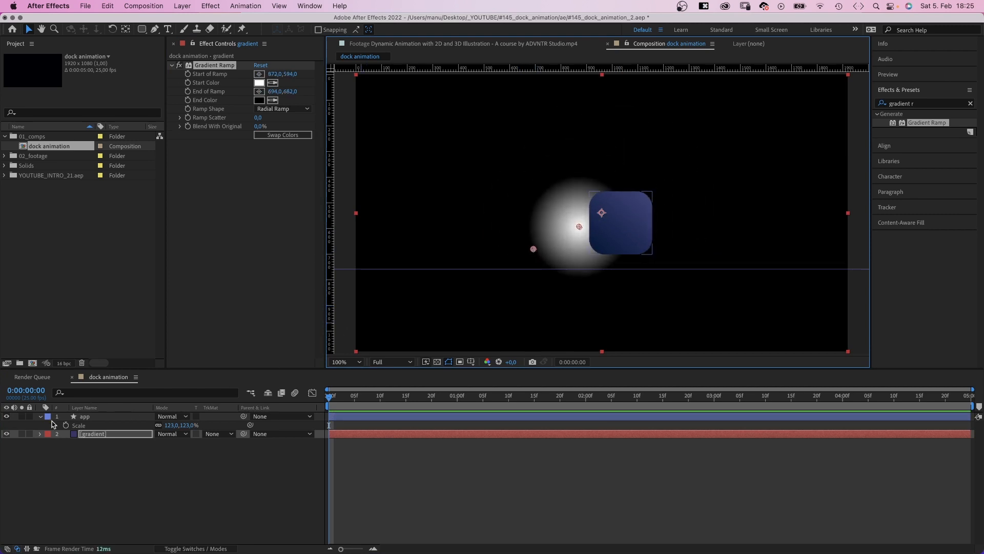
pyautogui.click(40, 434)
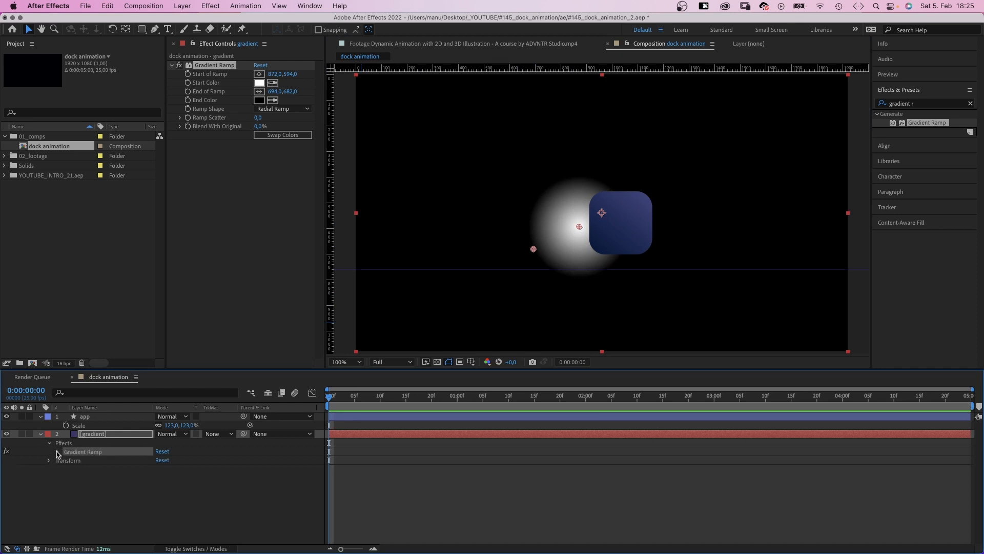
pyautogui.click(49, 451)
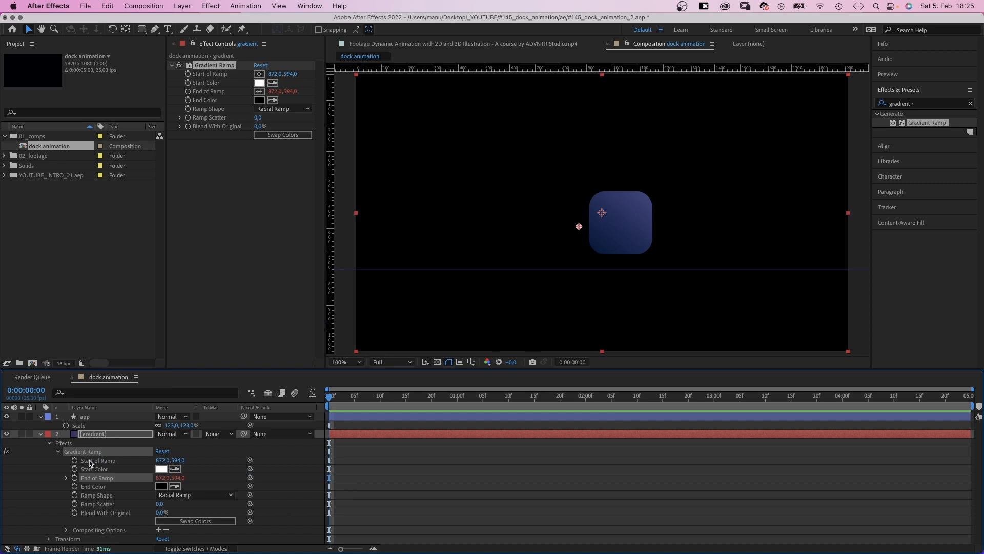
pyautogui.moveTo(579, 226); pyautogui.dragTo(567, 227)
pyautogui.write('effect("Gradient Ramp")("Start of Ramp")-(0,200)')
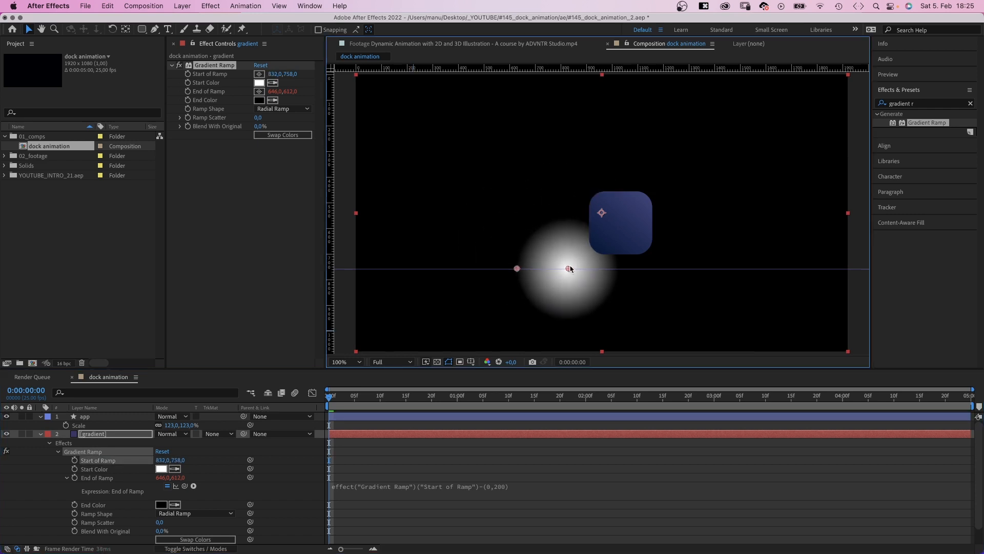
pyautogui.moveTo(567, 268); pyautogui.dragTo(604, 269)
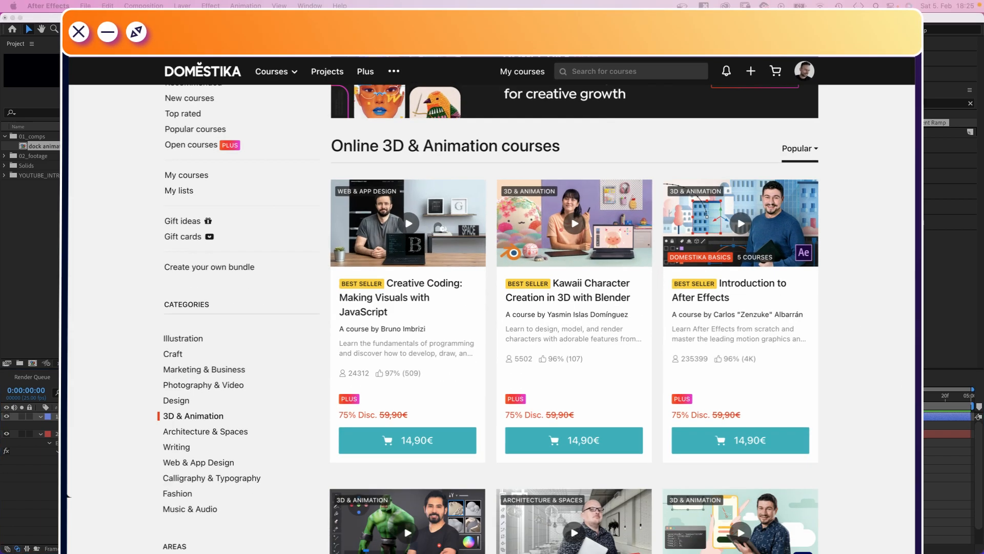
# Step: Scroll through the Domestika 3D & Animation course cards
pyautogui.scroll(-3)
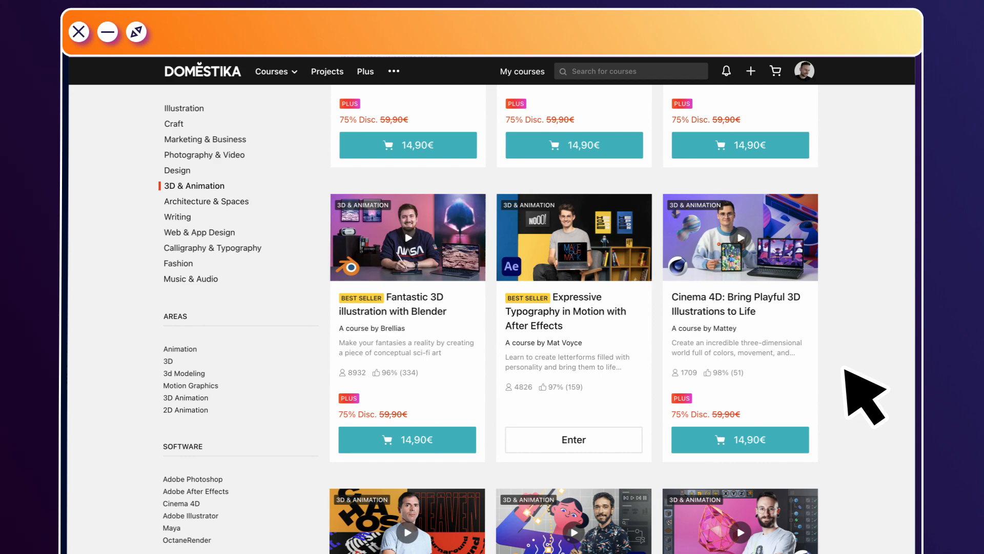
pyautogui.click(572, 440)
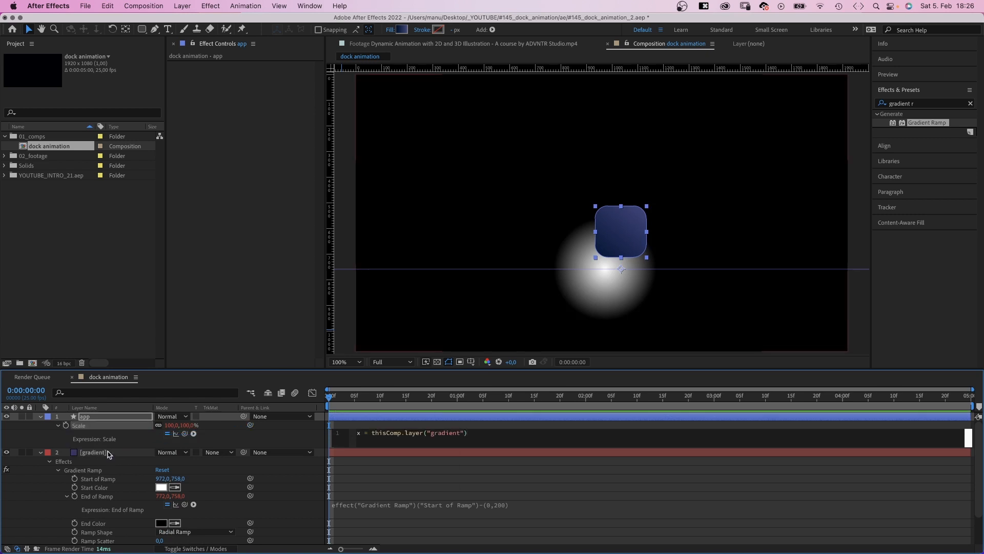
# Step: Write the sampleImage(transform.position,[1,1],true,time) call on the gradient layer
pyautogui.write('.sampleImage(')
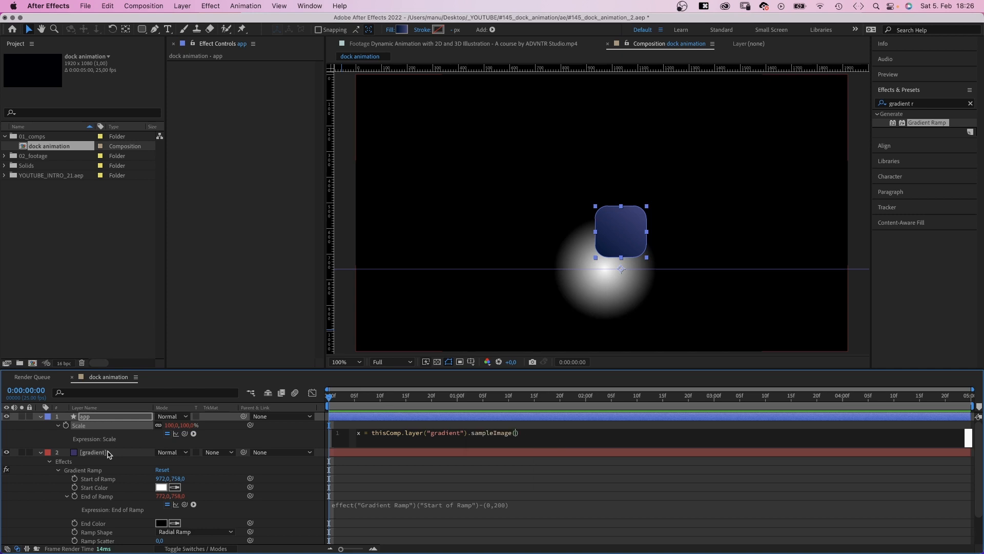
pyautogui.write('transform.')
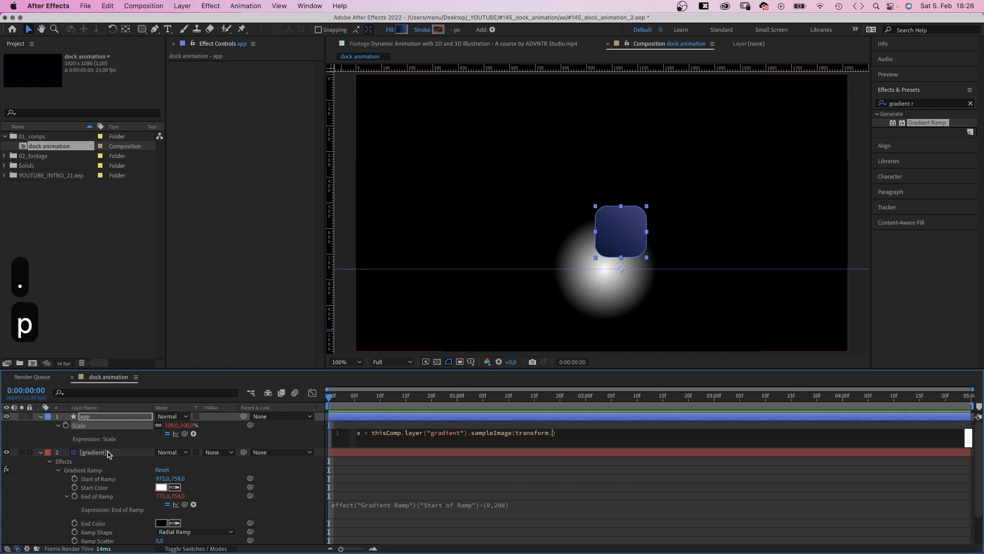
pyautogui.write('position, [')
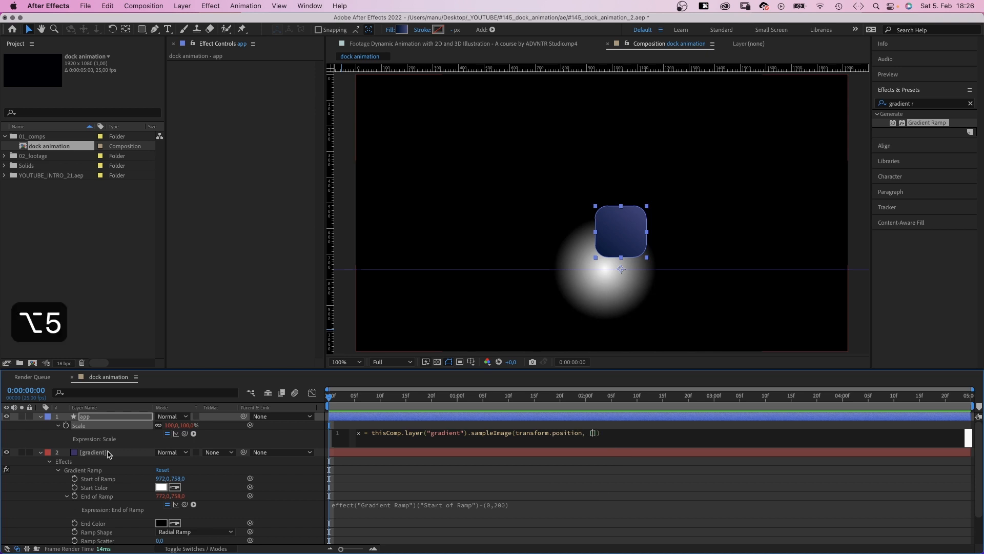
pyautogui.write('1,1')
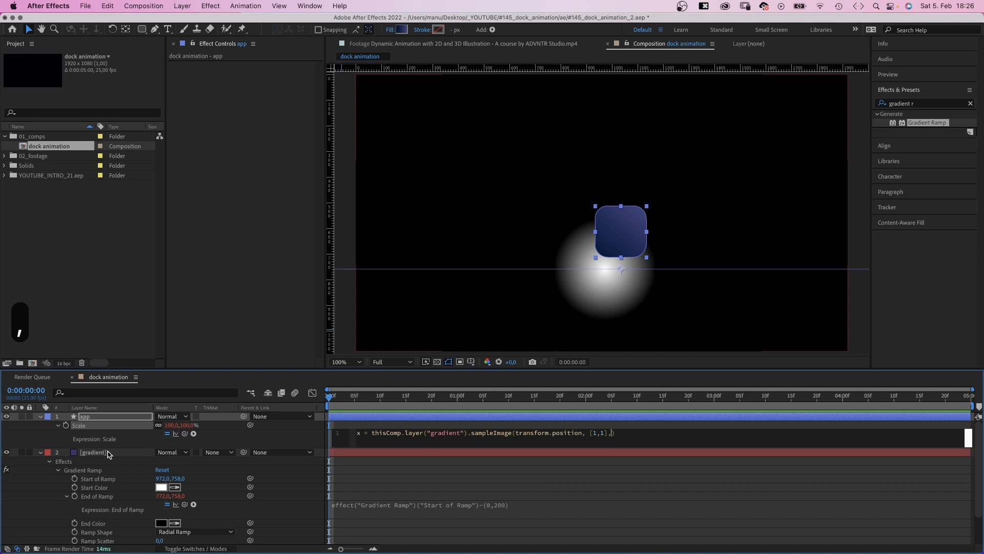
pyautogui.write('true, tim')
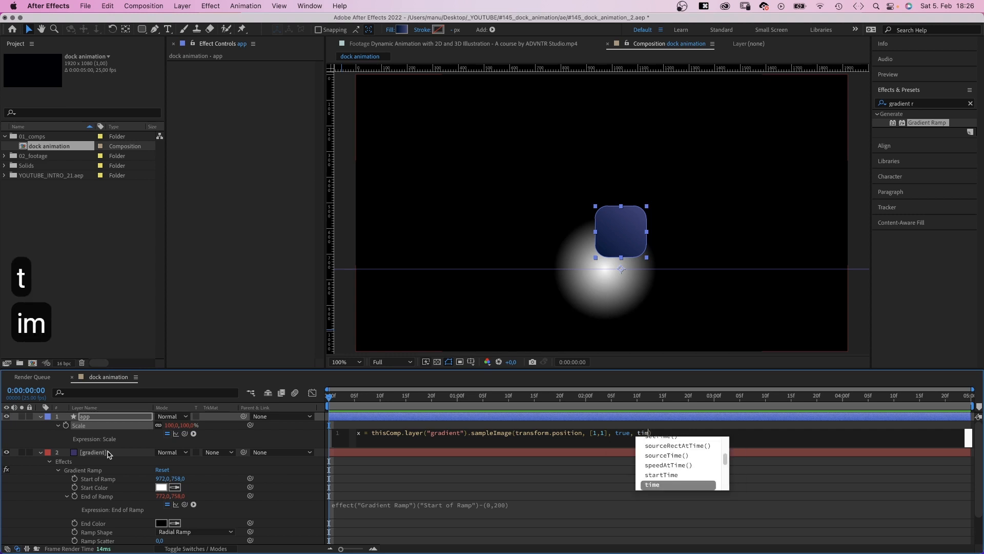
pyautogui.click(652, 484)
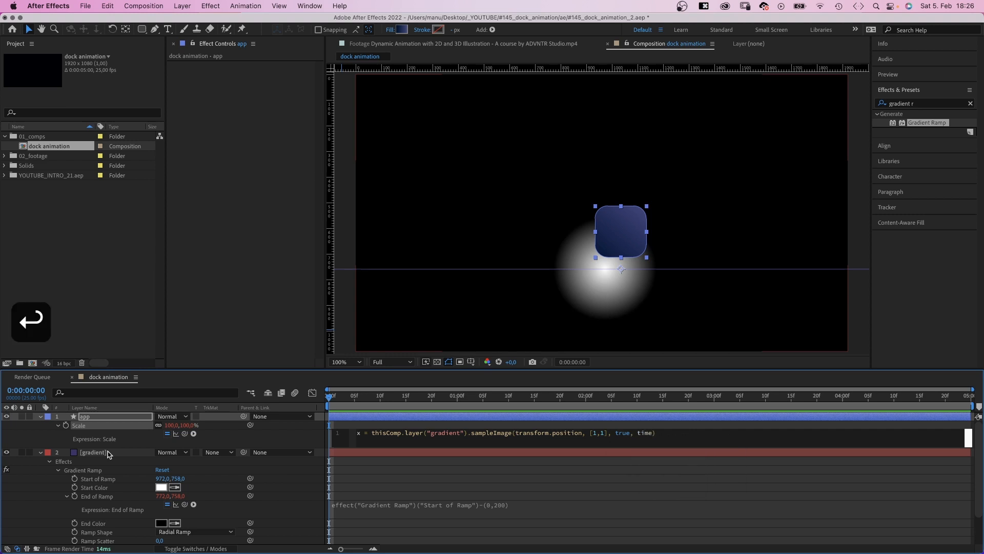
pyautogui.write(';')
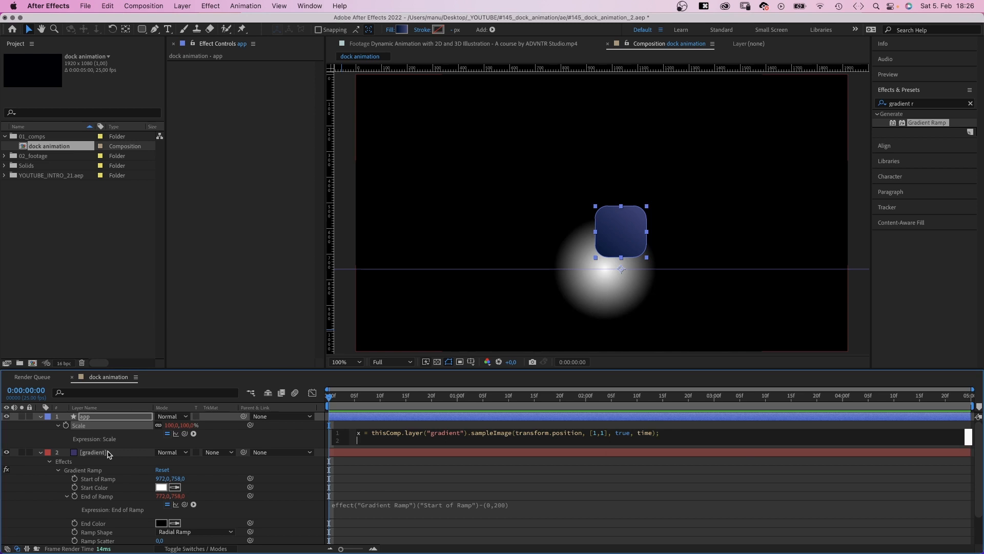
# Step: Assign the sample to x and output 100*[x,x] as the app icon's scale
pyautogui.write('x =')
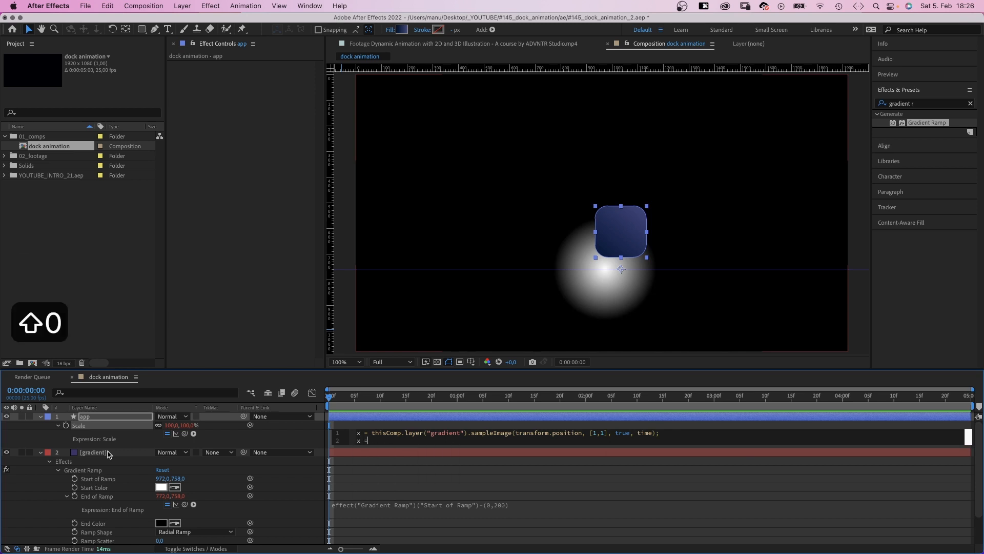
pyautogui.write('1')
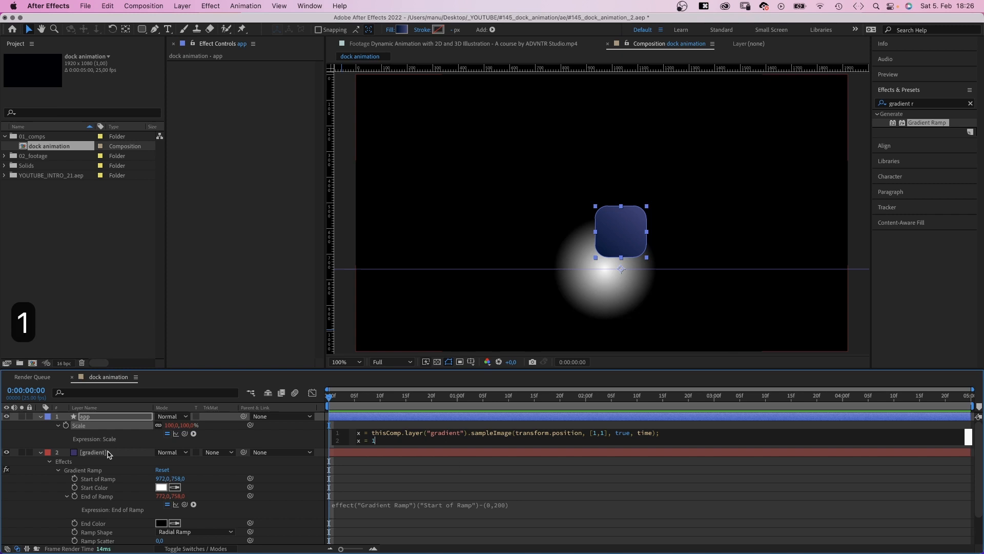
pyautogui.write('00*[x,x];')
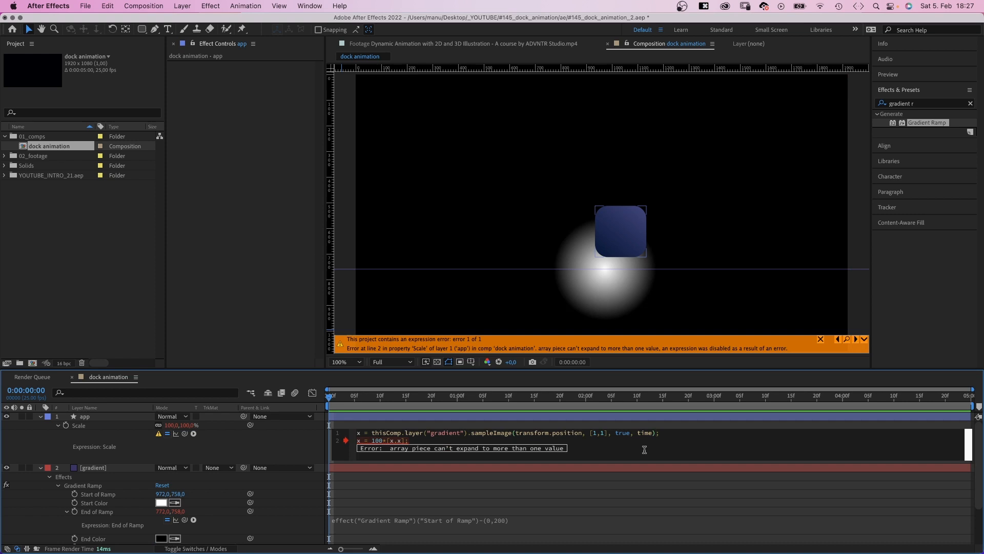
pyautogui.write('[]')
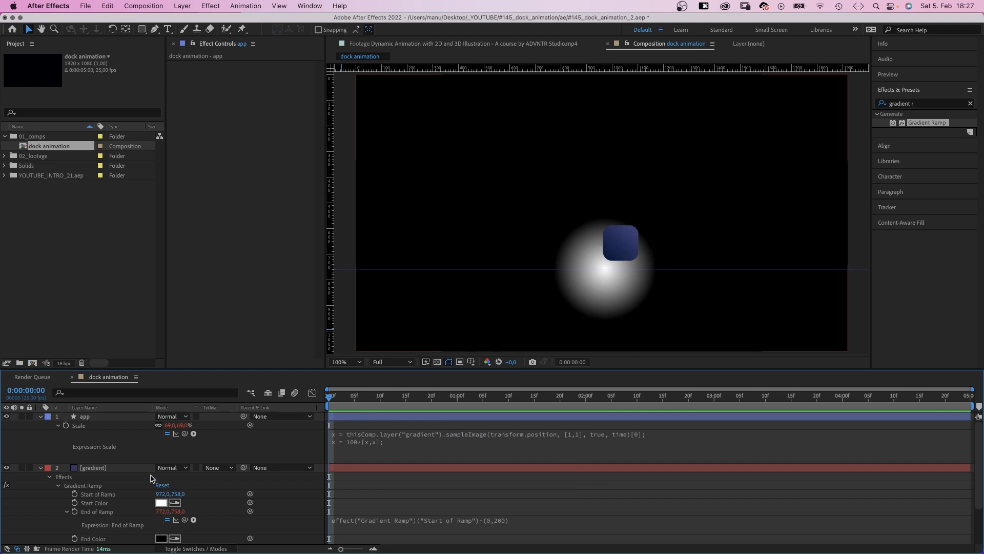
pyautogui.click(92, 467)
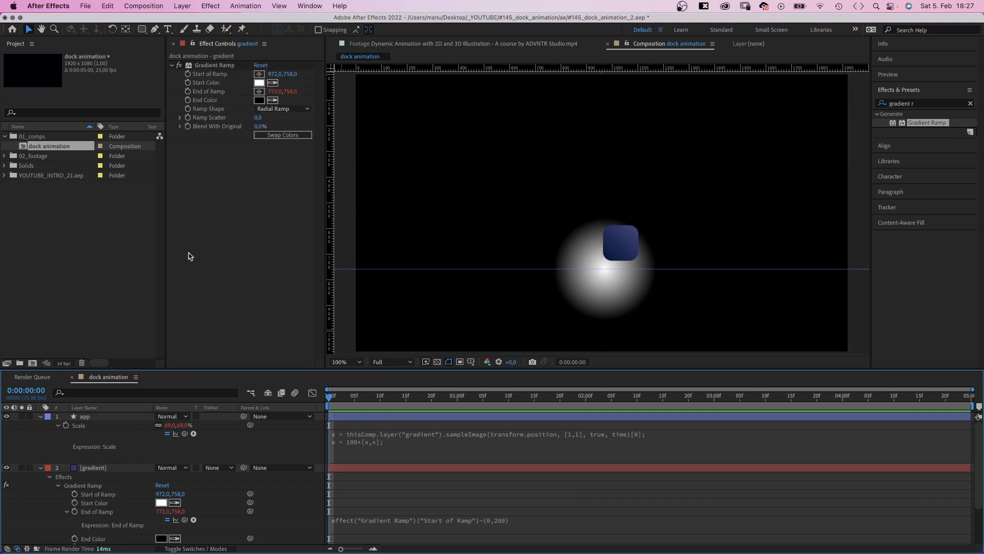
pyautogui.click(168, 30)
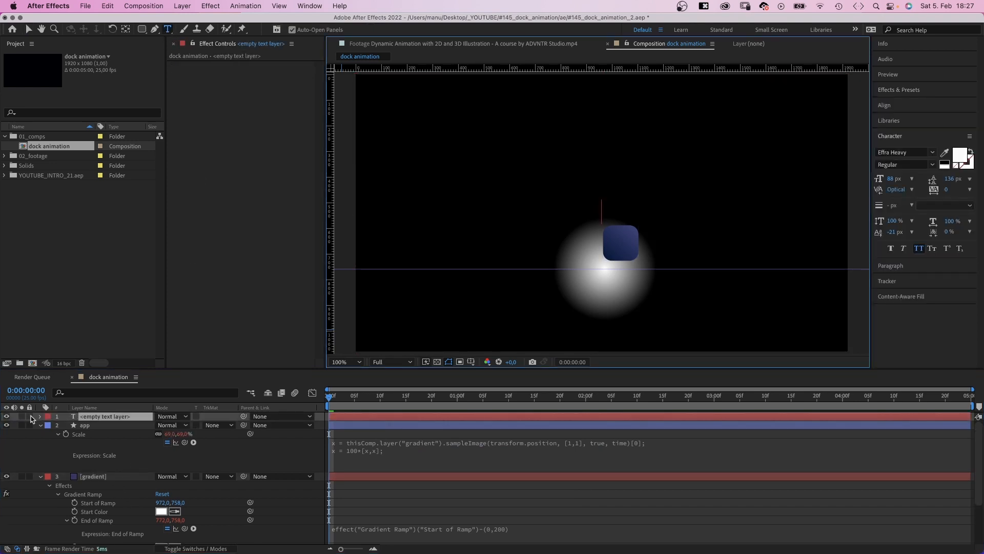
# Step: Reveal the text layer's properties and slide the gradient glow toward the icon
pyautogui.click(39, 416)
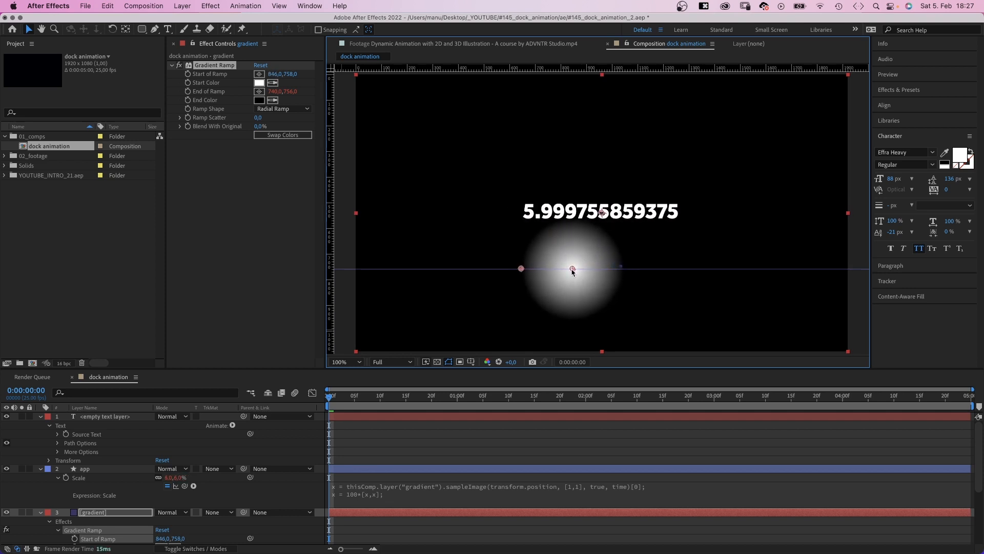
pyautogui.click(260, 100)
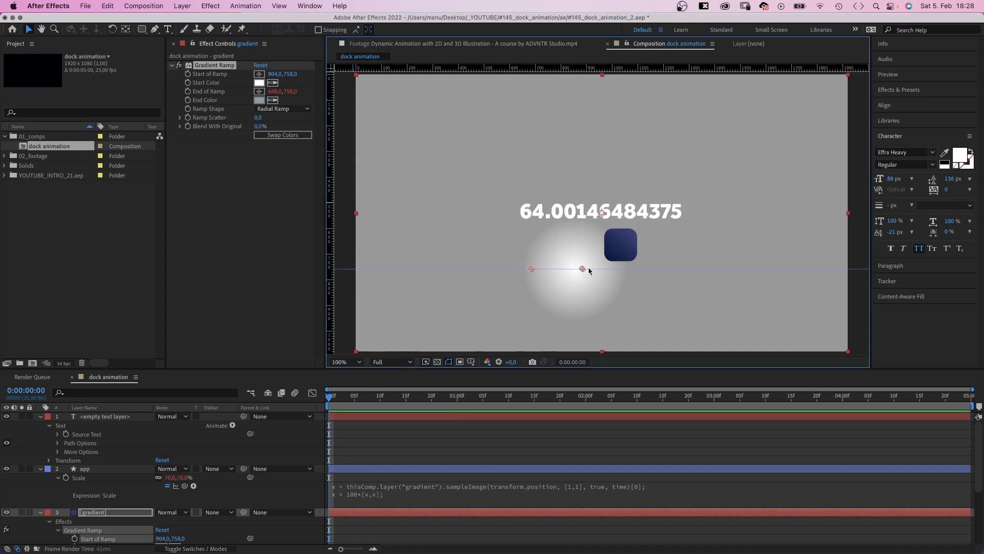
pyautogui.moveTo(580, 269); pyautogui.dragTo(555, 268)
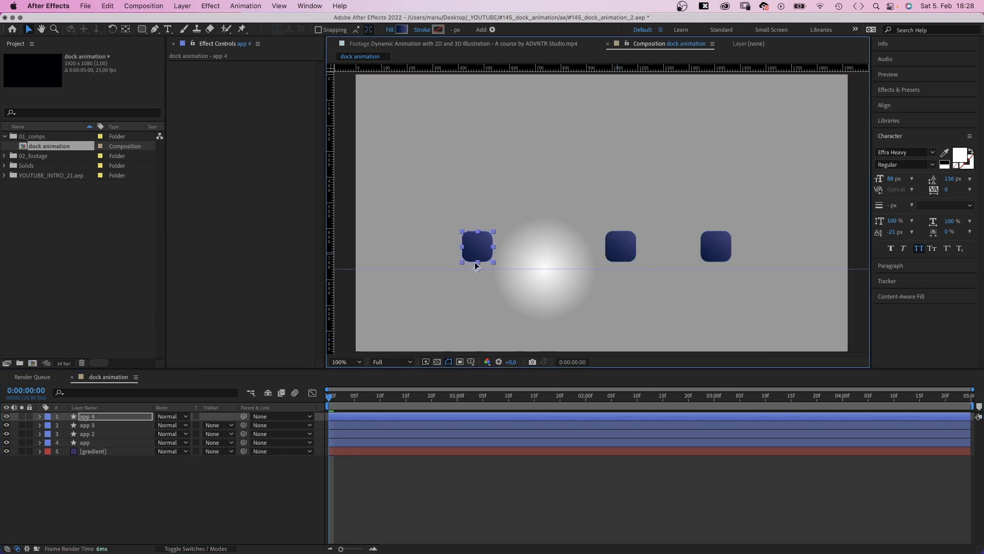
# Step: Select all five app icon copies and distribute them evenly along the guide
pyautogui.click(470, 361)
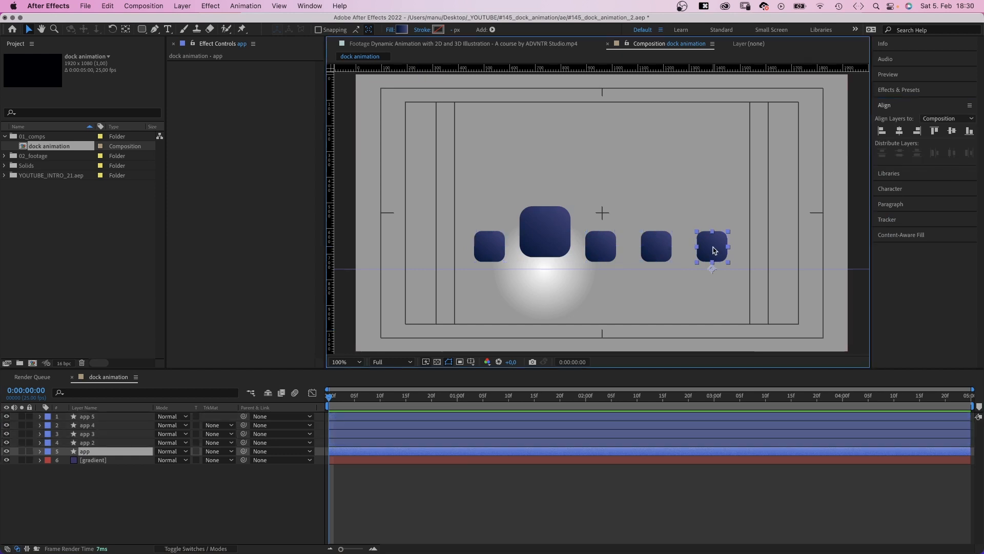
pyautogui.moveTo(712, 246); pyautogui.dragTo(510, 240)
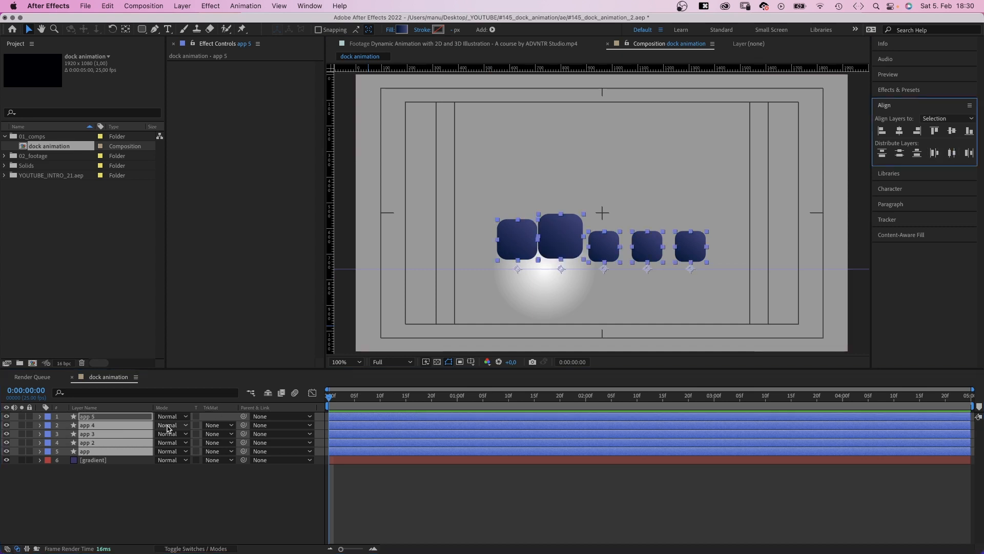
pyautogui.click(93, 459)
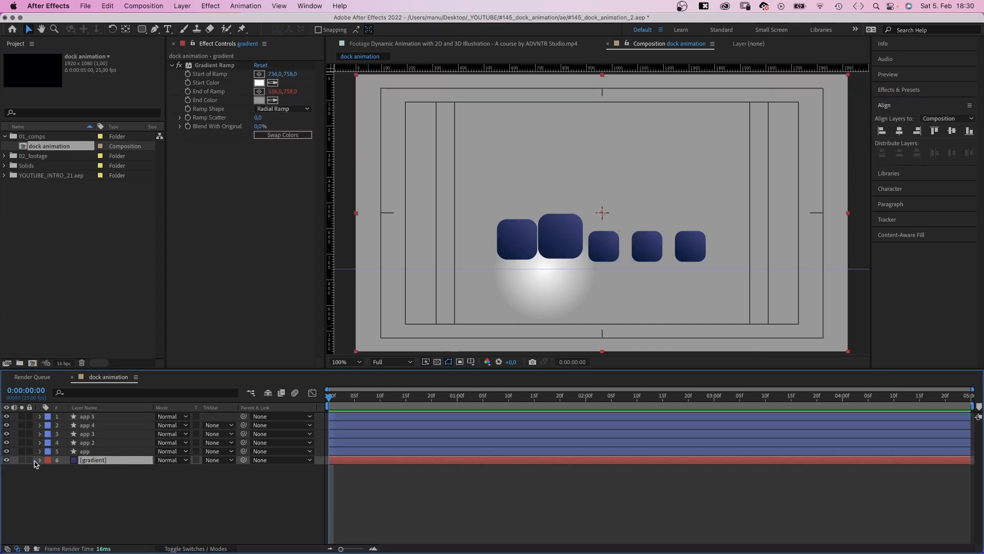
# Step: Keyframe the glow's Start of Ramp from left of the icons to past the last icon at 2 s
pyautogui.click(38, 460)
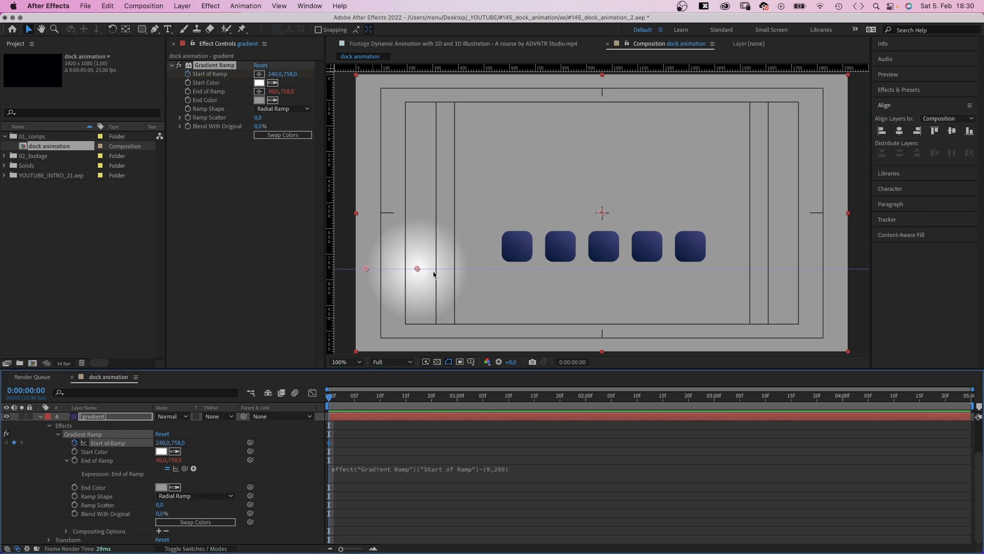
pyautogui.moveTo(417, 268); pyautogui.dragTo(461, 269)
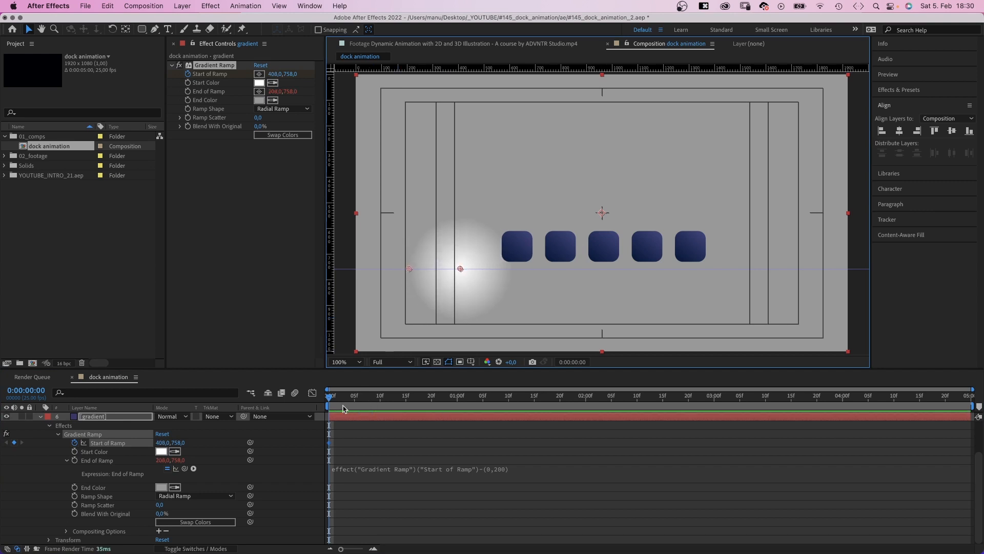
pyautogui.click(584, 395)
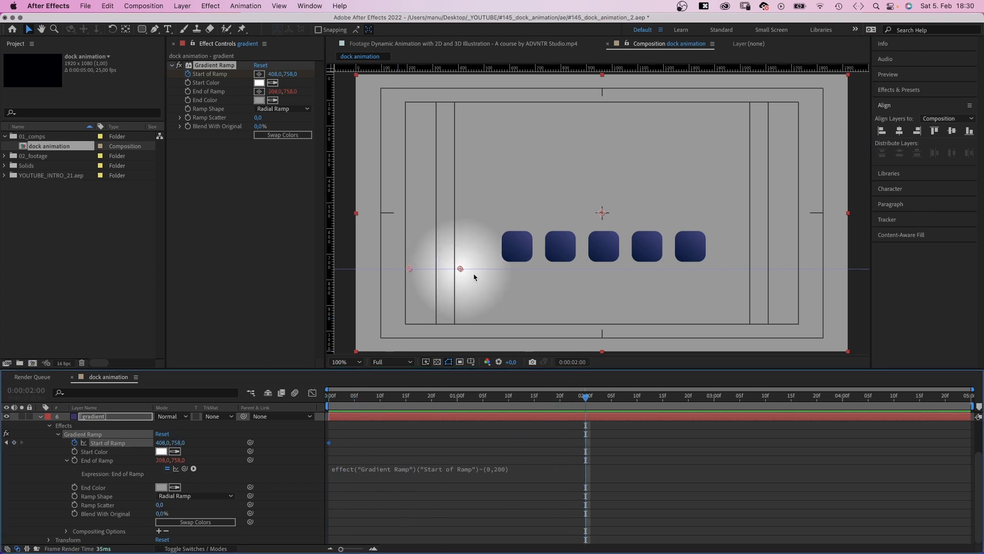
pyautogui.moveTo(461, 268); pyautogui.dragTo(685, 268)
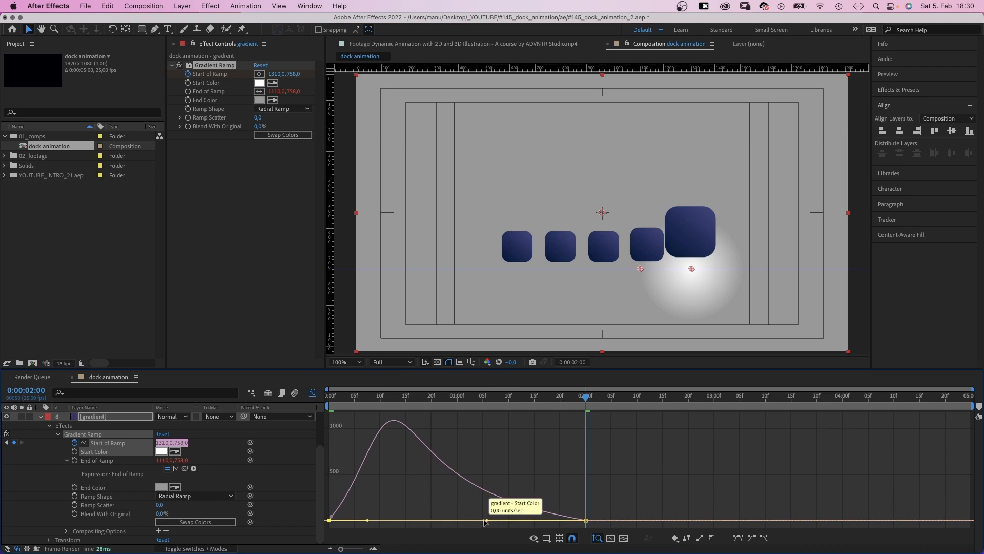
pyautogui.click(329, 395)
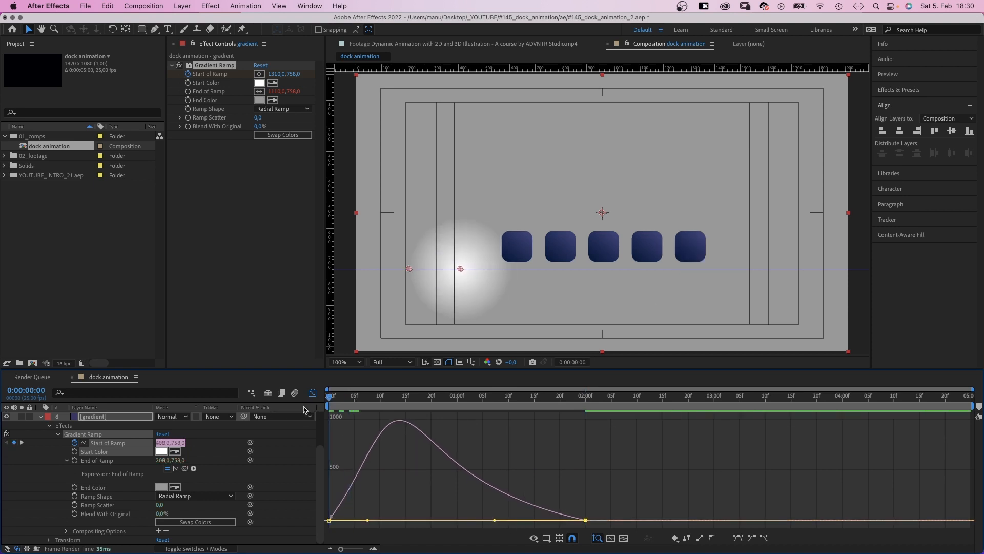
pyautogui.click(693, 397)
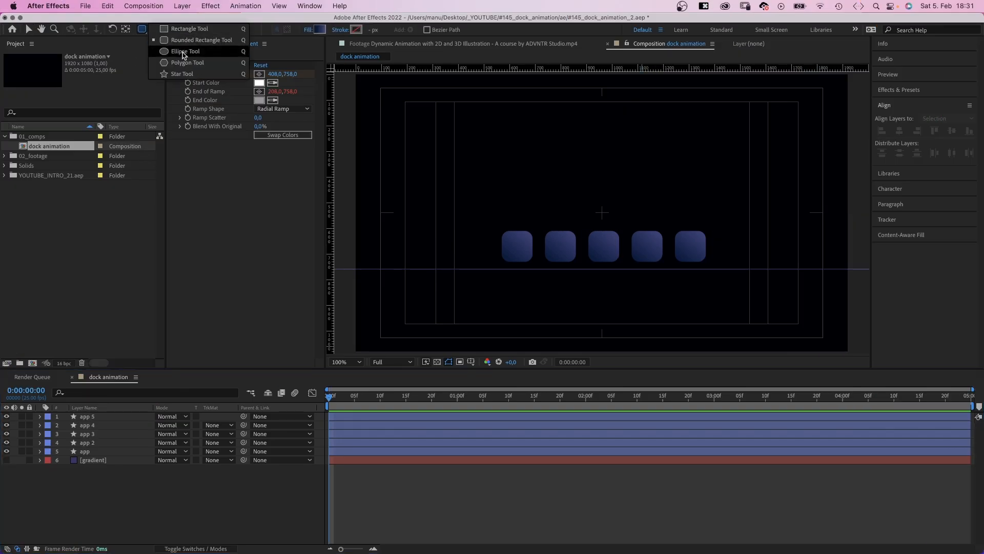
# Step: Draw the arrow from polystar shapes with a black fill
pyautogui.click(181, 73)
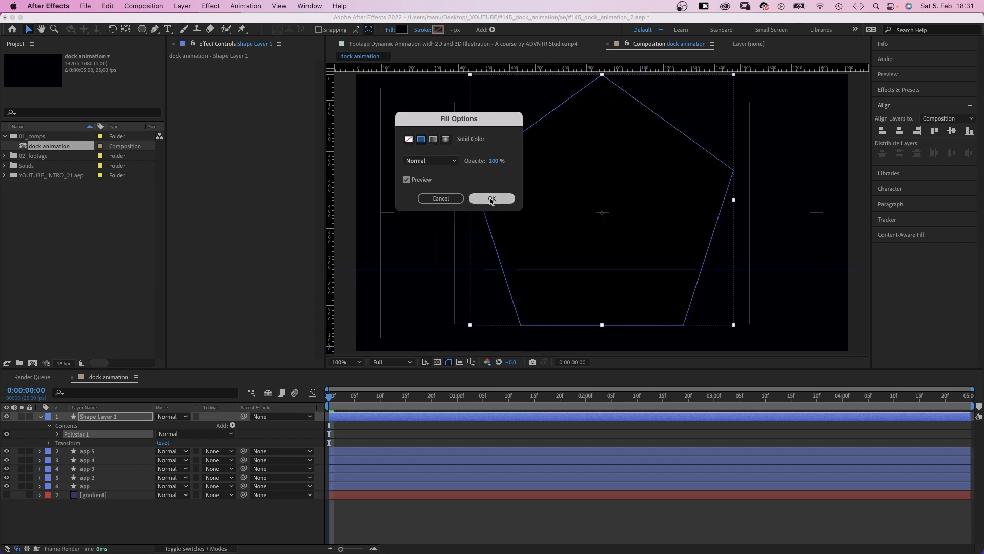
pyautogui.click(491, 198)
pyautogui.write('cursor')
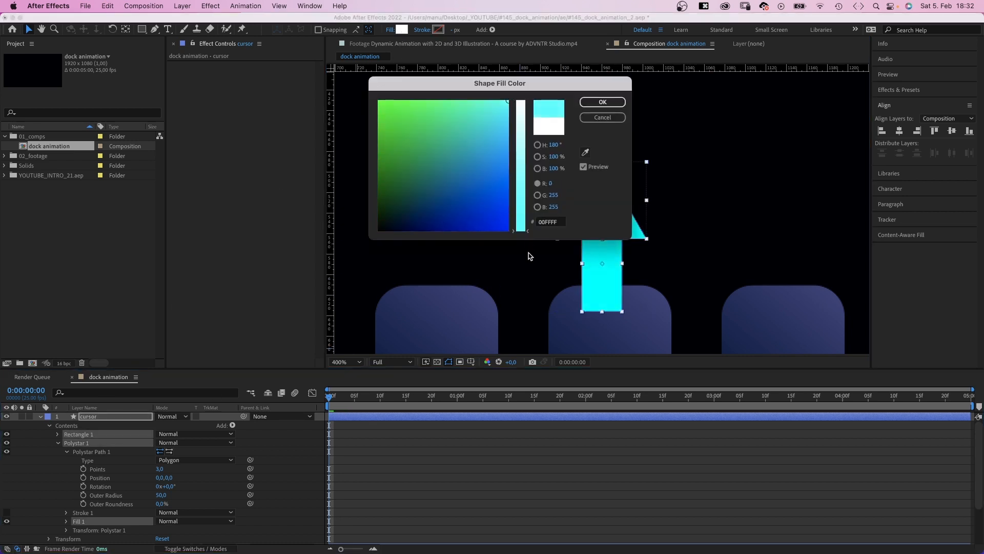
pyautogui.click(600, 101)
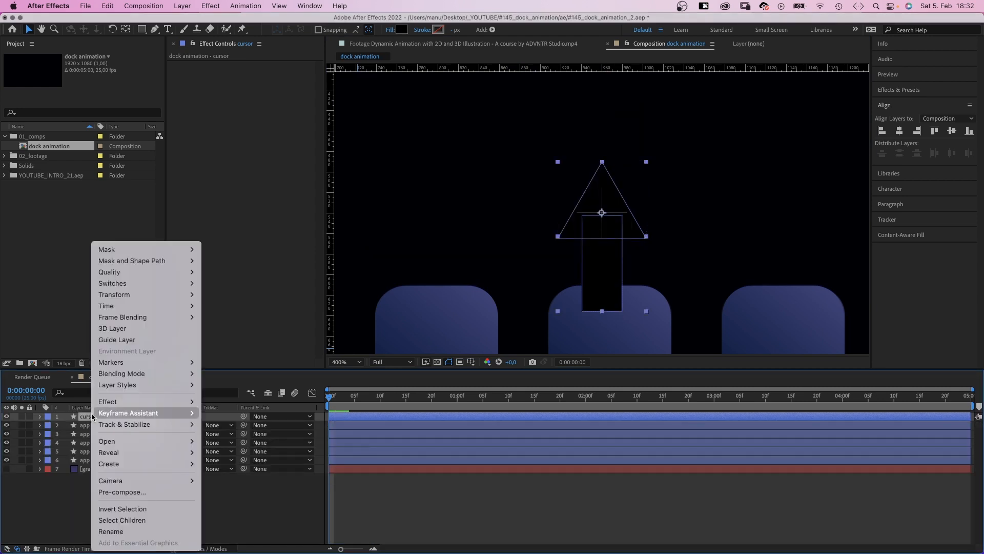
pyautogui.moveTo(117, 385)
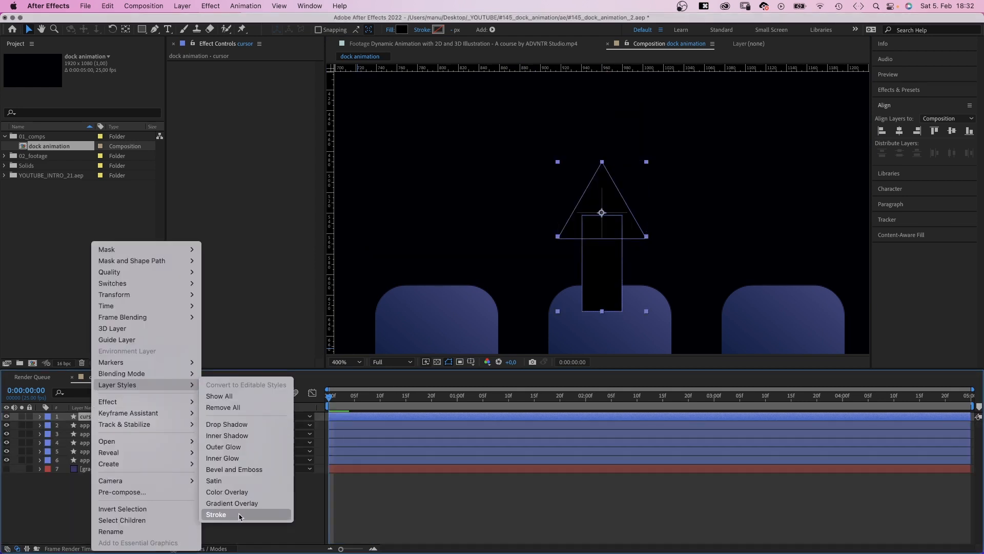
# Step: Add a white Stroke layer style outlining the cursor
pyautogui.click(216, 514)
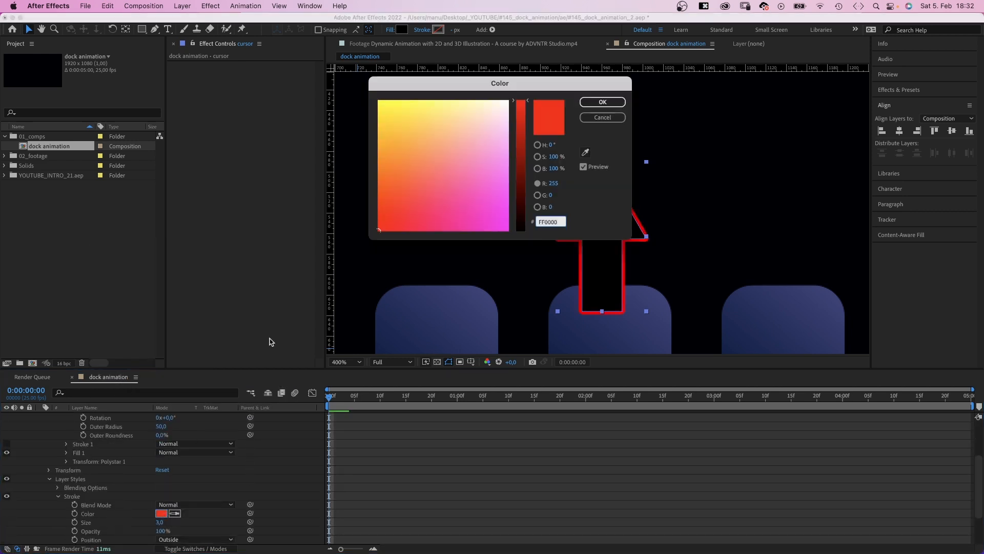
pyautogui.click(600, 102)
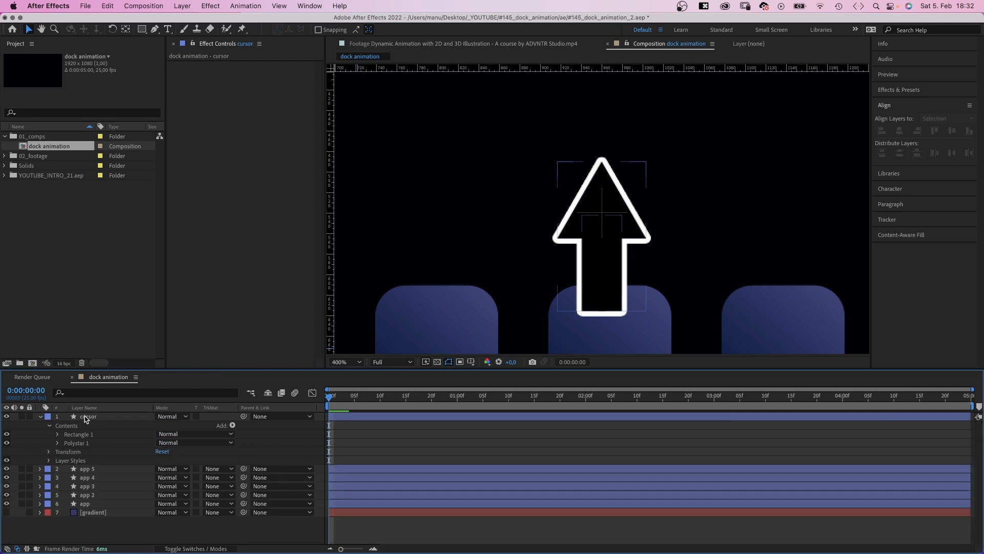
pyautogui.click(344, 361)
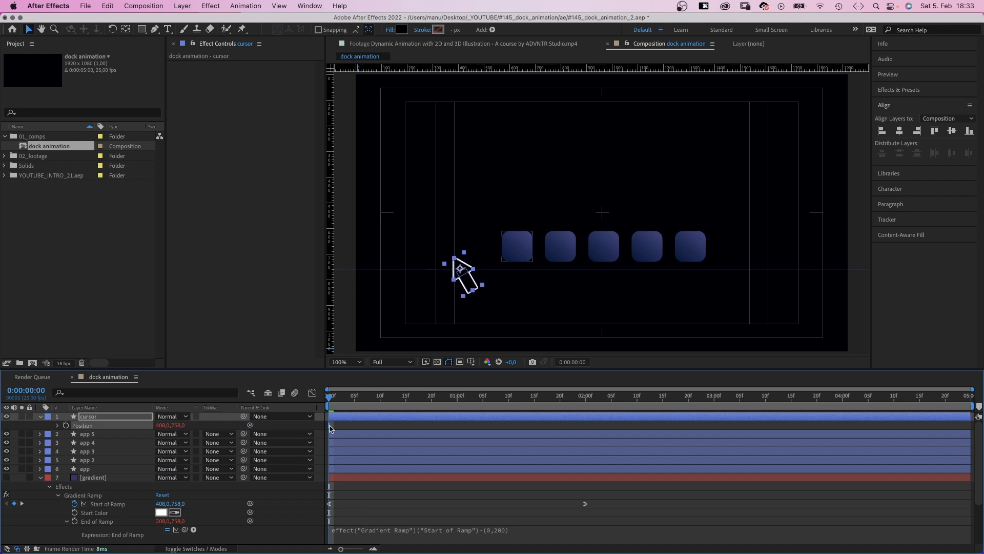
# Step: Anchor the scaled, tilted cursor onto the gradient's Start of Ramp point beside the icons
pyautogui.click(580, 395)
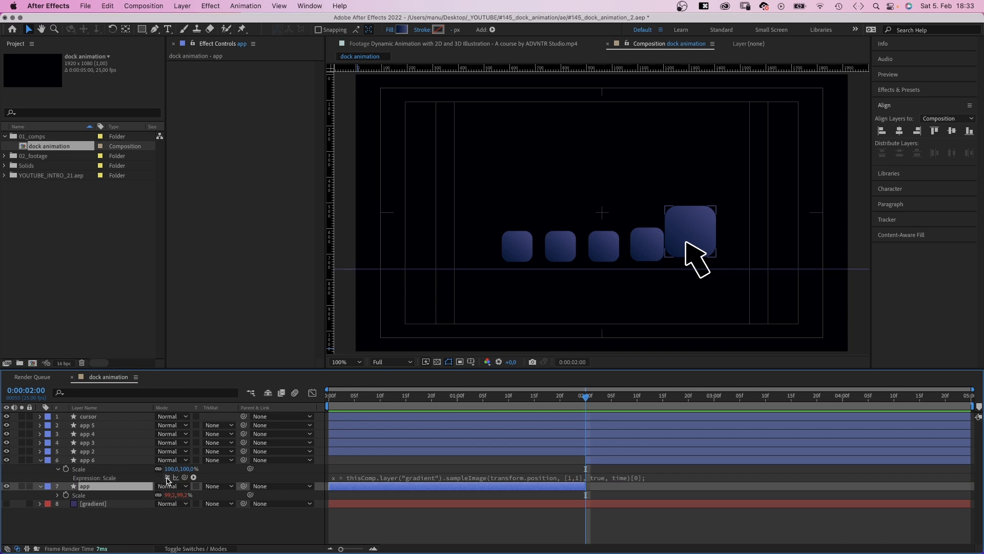
# Step: Split the last app layer at 2 s so app 6 carries its own Scale keyframes
pyautogui.doubleClick(182, 468)
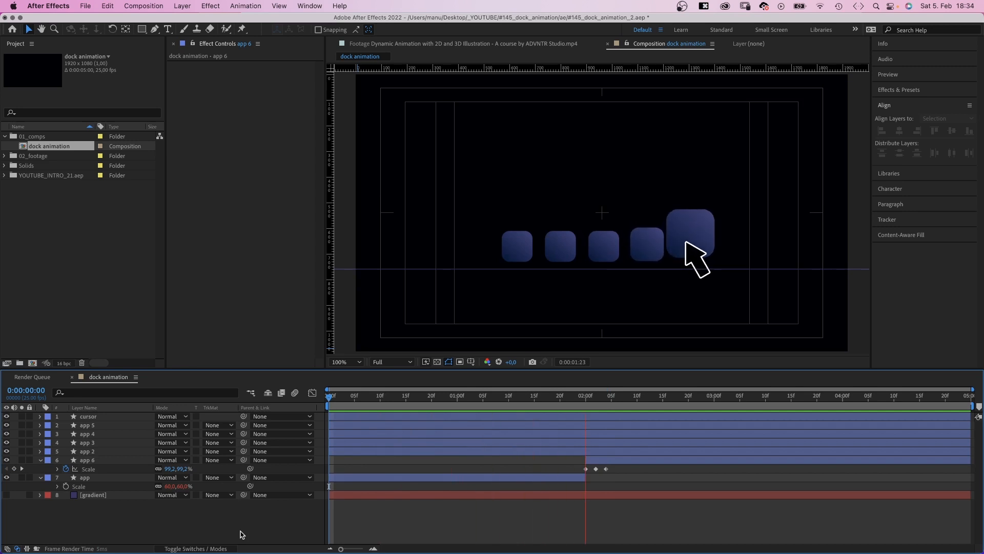
# Step: Nest the dock animation into a new composition named 'transition'
pyautogui.click(694, 395)
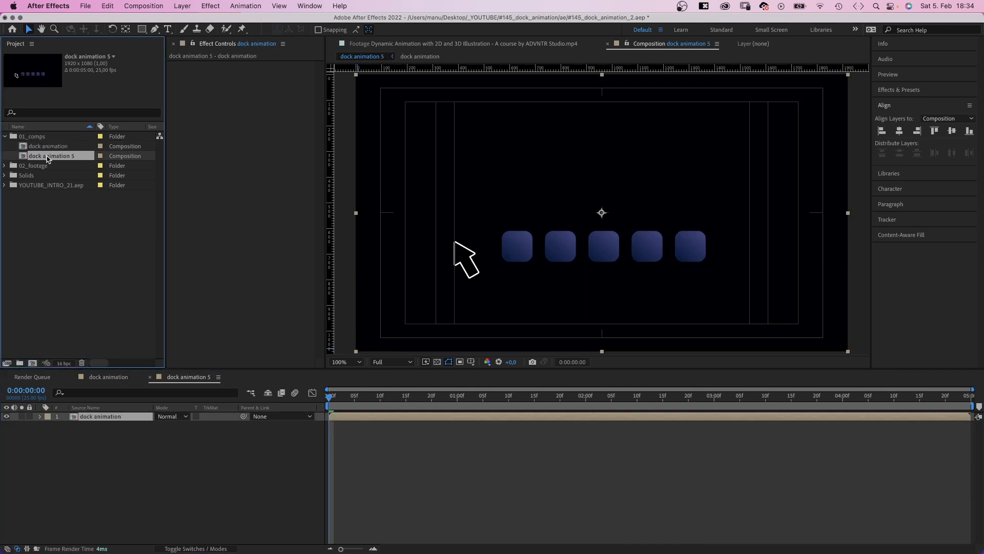
pyautogui.write('trans')
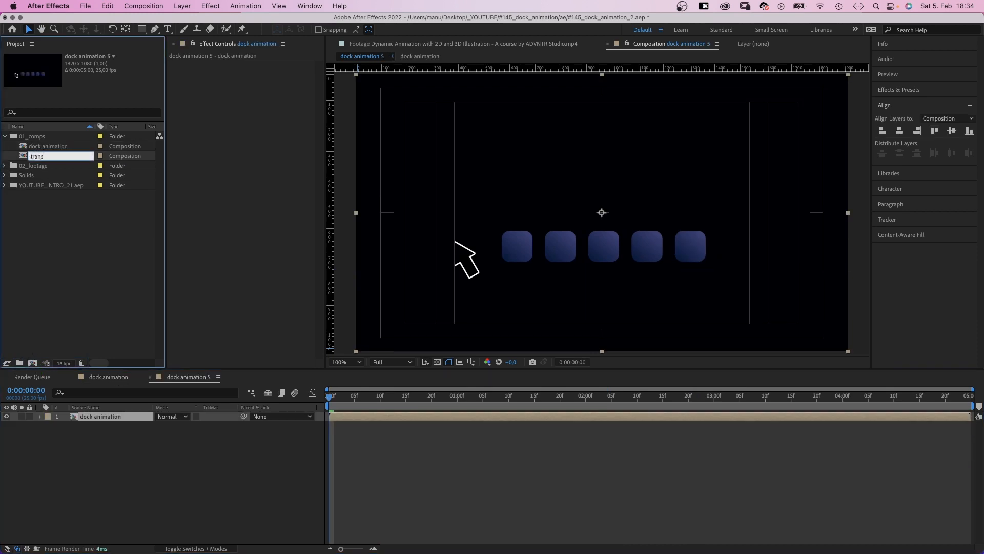
pyautogui.write('transition')
pyautogui.write('foota')
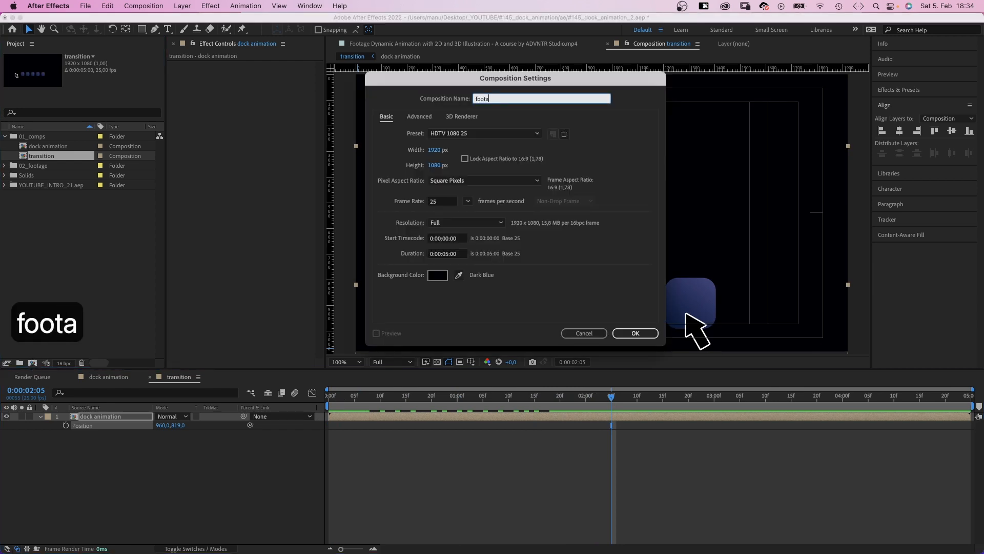
pyautogui.click(634, 333)
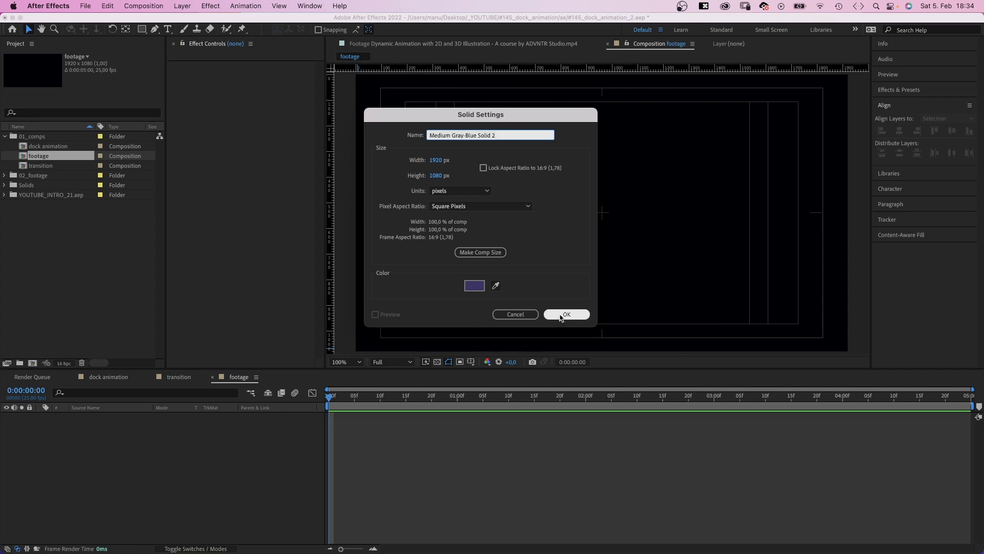
# Step: Create the 'footage' composition holding a purple solid
pyautogui.click(566, 314)
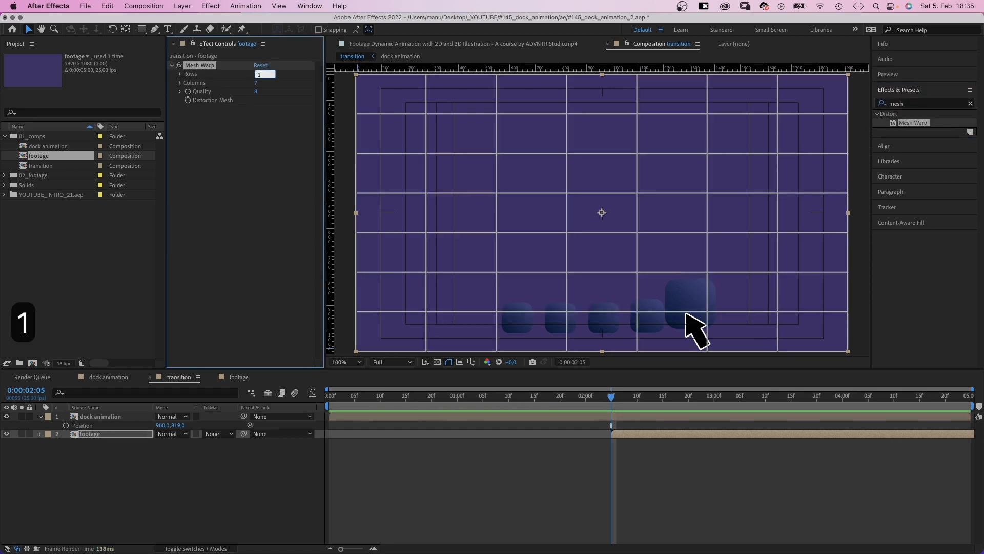
# Step: Give the footage layer Mesh Warp with 1 row, 1 column, quality 10 and keyframe its Distortion Mesh
pyautogui.write('10')
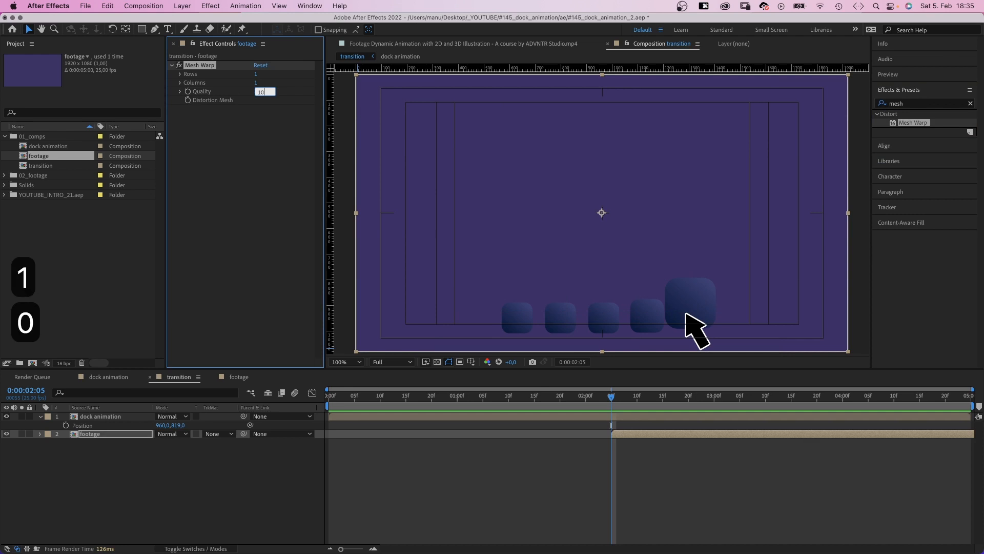
pyautogui.click(688, 395)
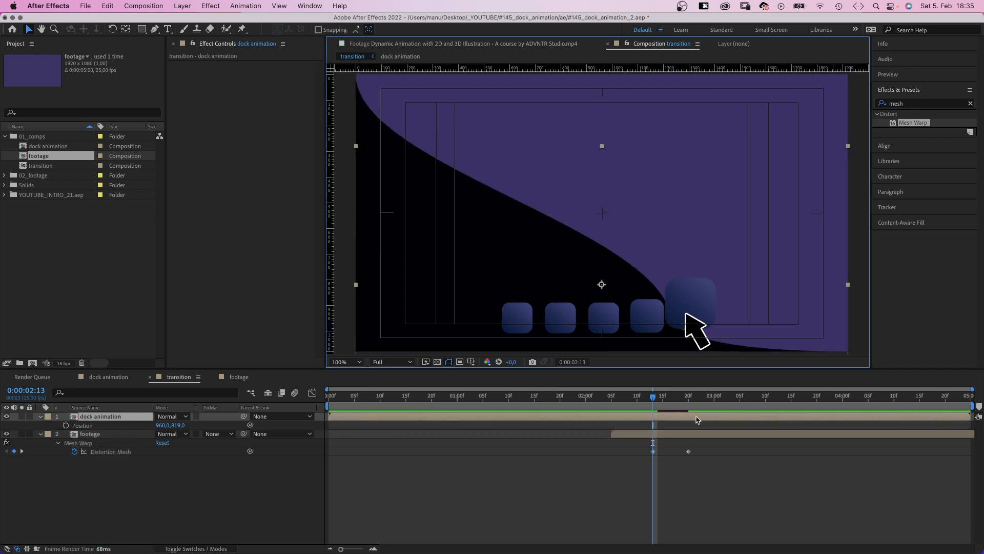
pyautogui.click(90, 433)
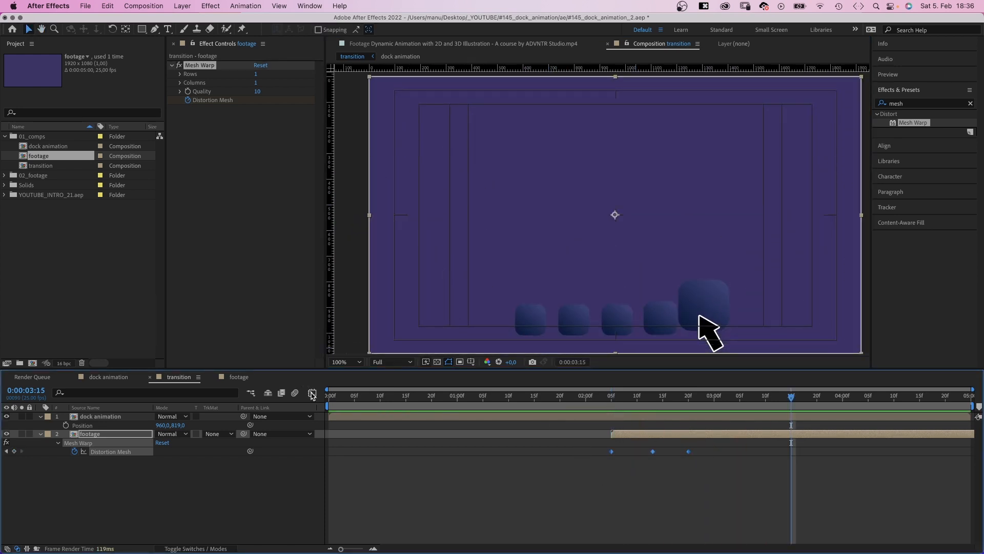
# Step: Set a Position keyframe on the dock animation layer at 2:13
pyautogui.click(312, 392)
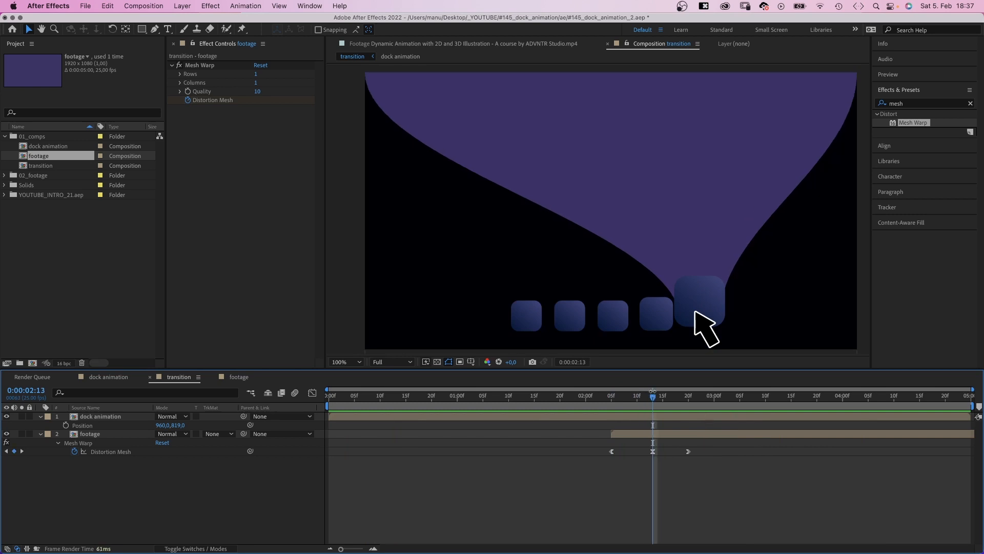
pyautogui.click(99, 416)
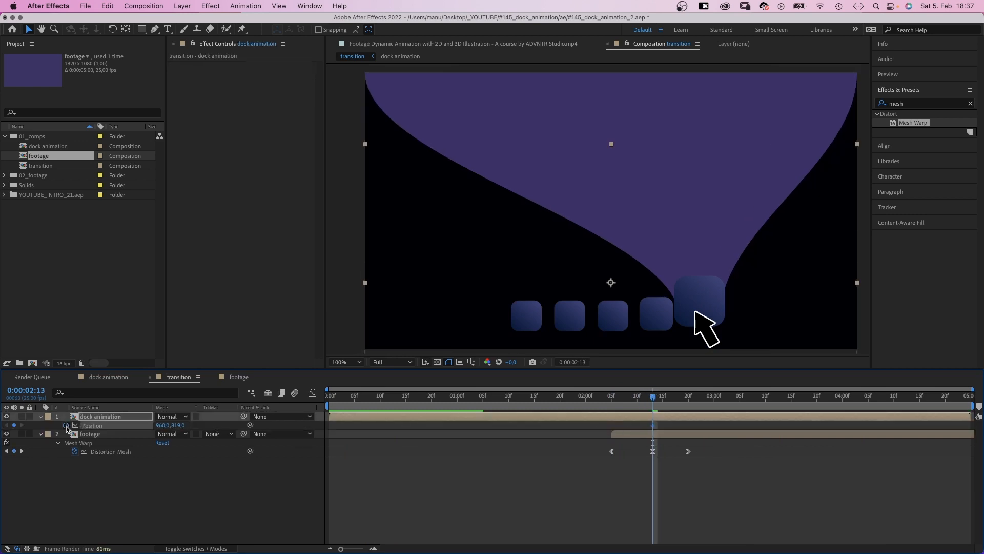